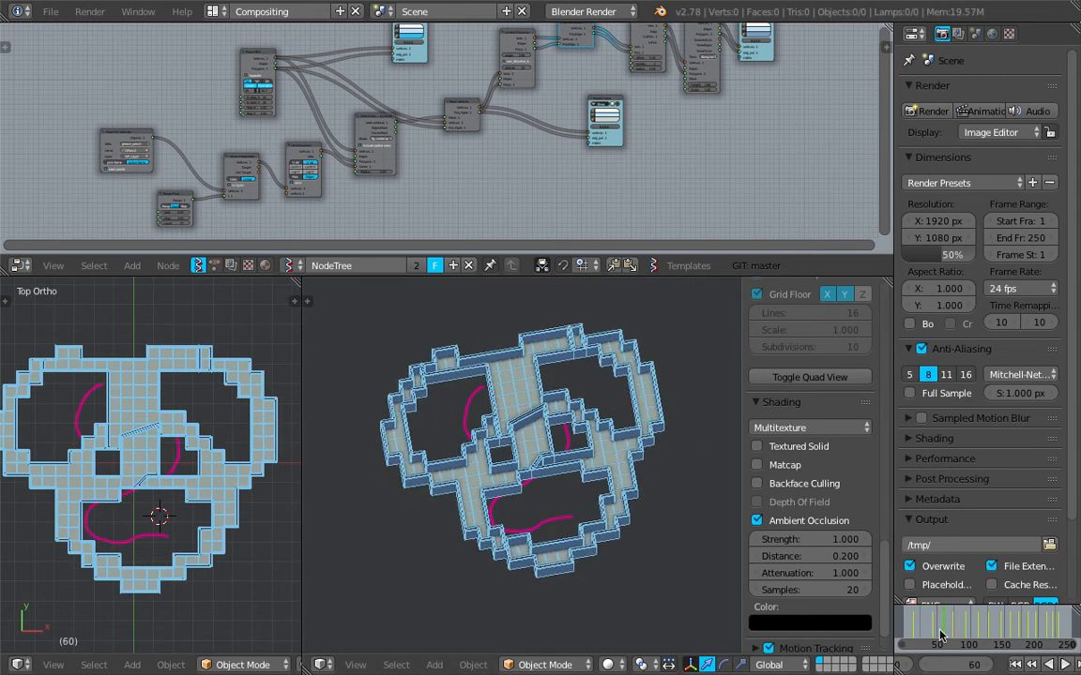
Step: Save the new empty scene to the Desktop as a blend file named p_boundary
{"action": "left_click", "coordinate": [976, 626]}
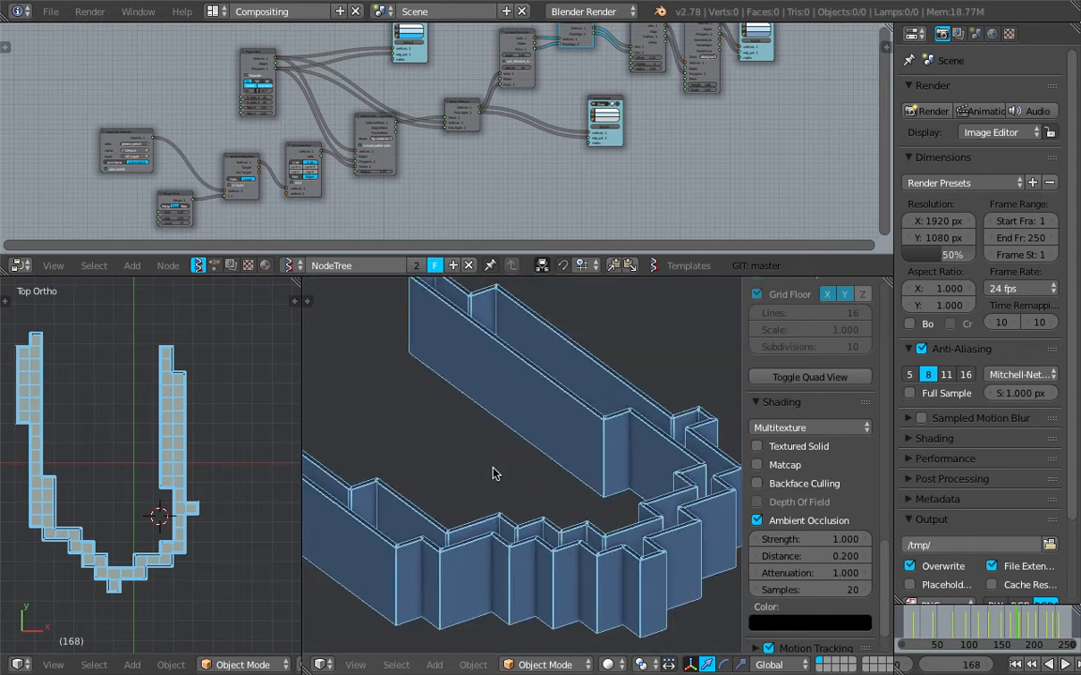
{"action": "left_click", "coordinate": [48, 11]}
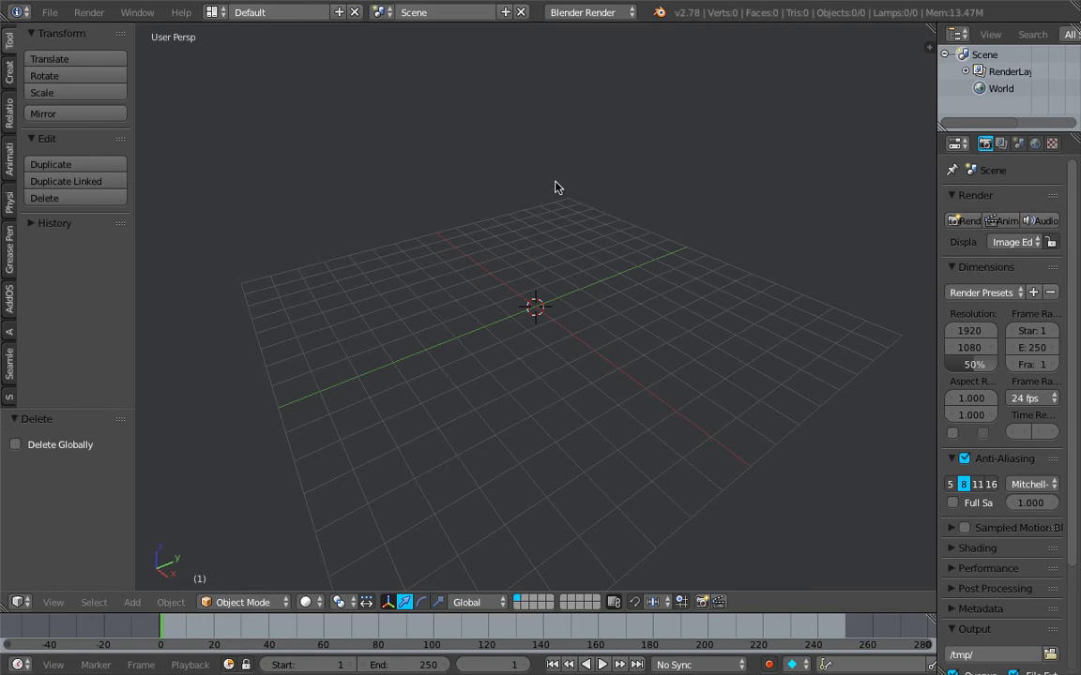
{"action": "left_click", "coordinate": [48, 11]}
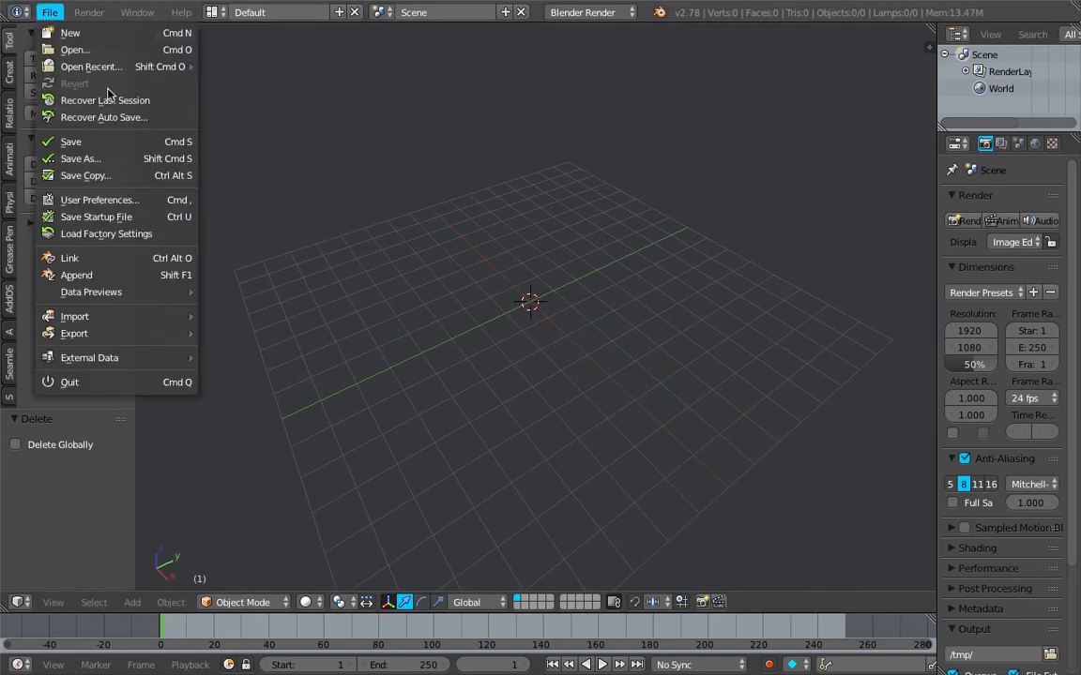
{"action": "left_click", "coordinate": [79, 157]}
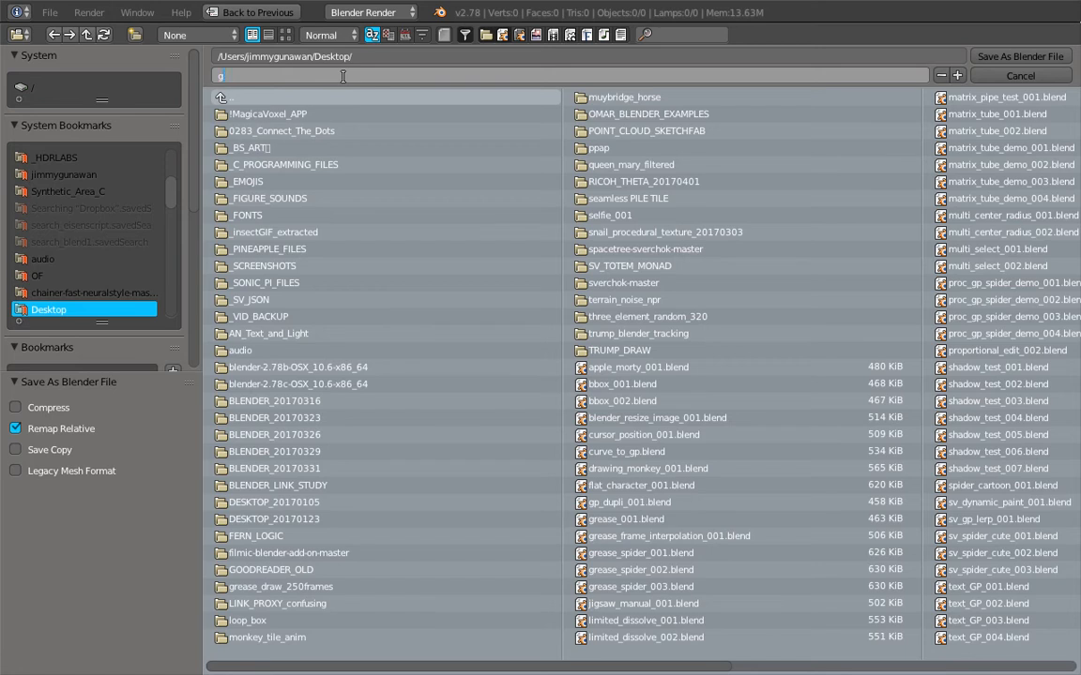
{"action": "type", "text": "p_boundary"}
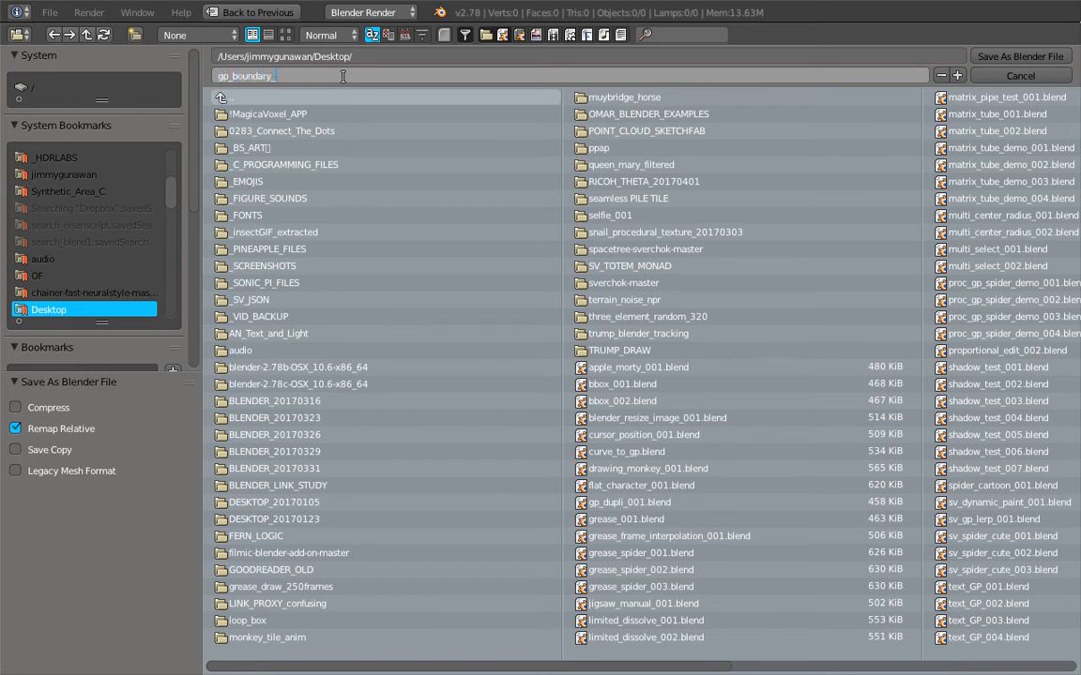
{"action": "left_click", "coordinate": [1021, 75]}
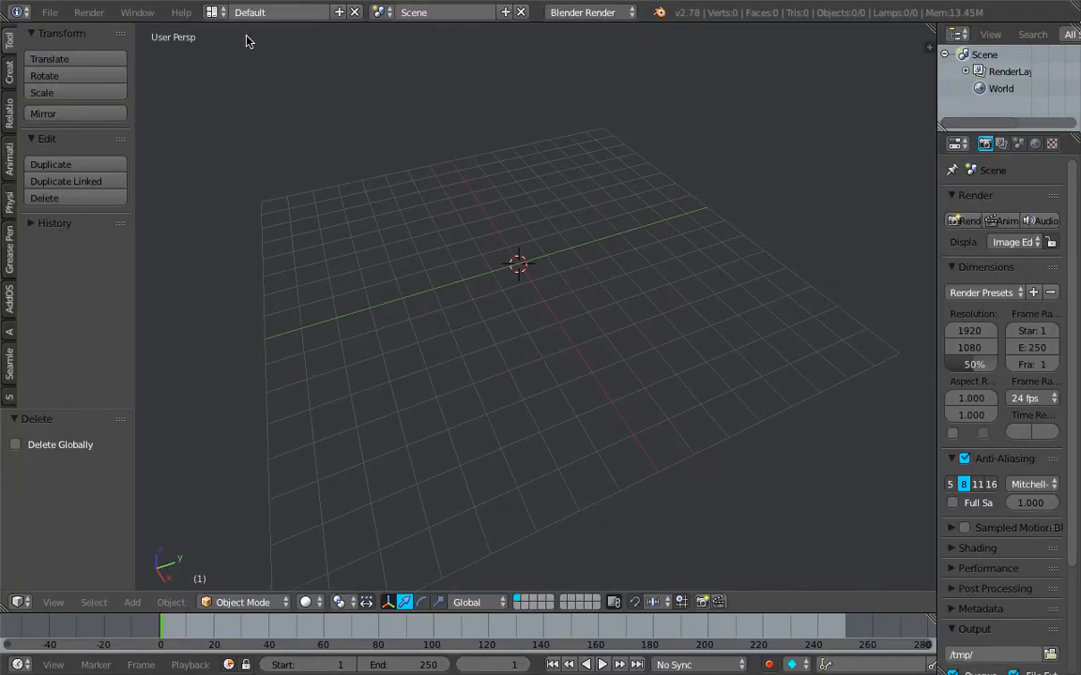
Step: Switch the screen layout to Compositing for a new Sverchok node tree
{"action": "left_click", "coordinate": [214, 11]}
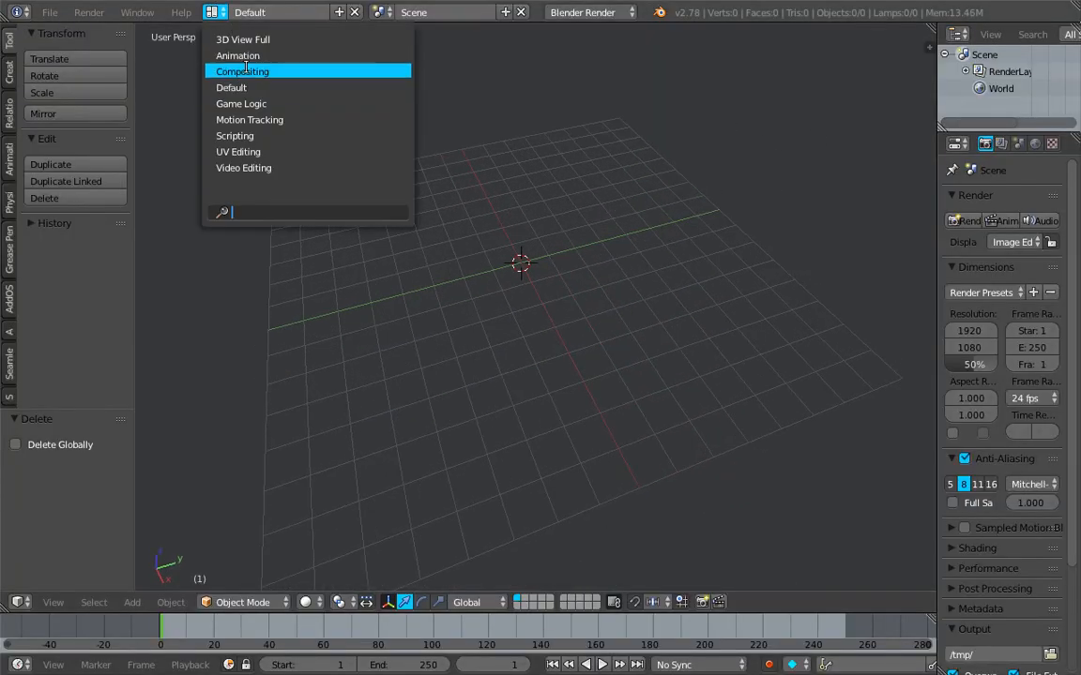
{"action": "left_click", "coordinate": [242, 72]}
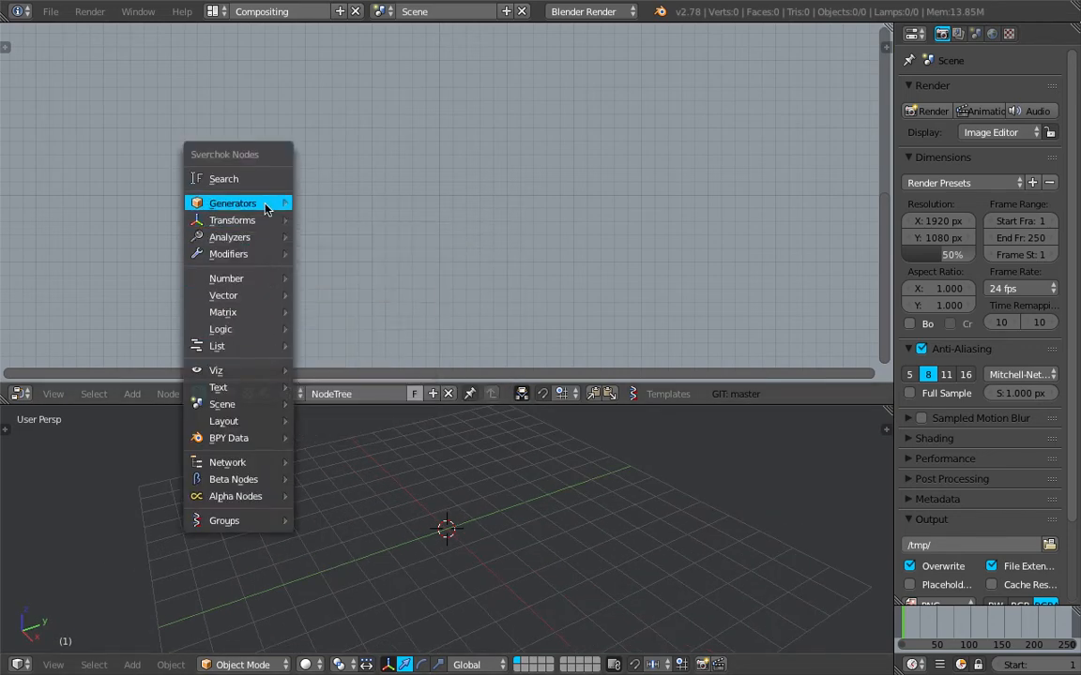
{"action": "mouse_move", "coordinate": [233, 202]}
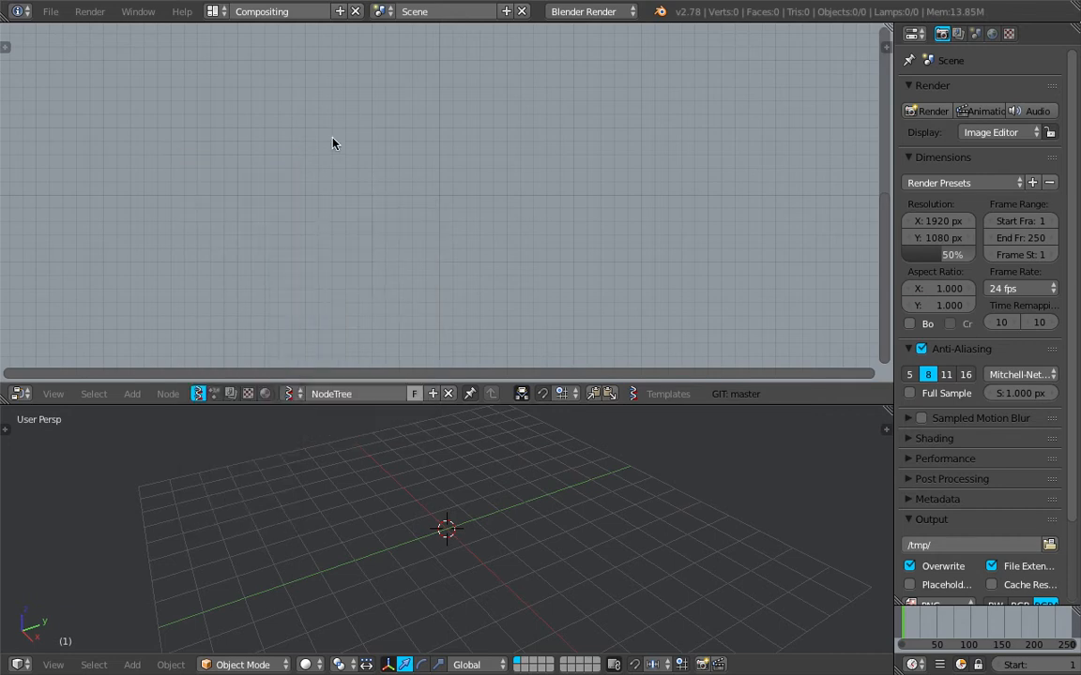
Step: Add Plane MK2 and Viewer Draw nodes and wire the plane's vertices and polygons into the viewer
{"action": "type", "text": "Vector Math"}
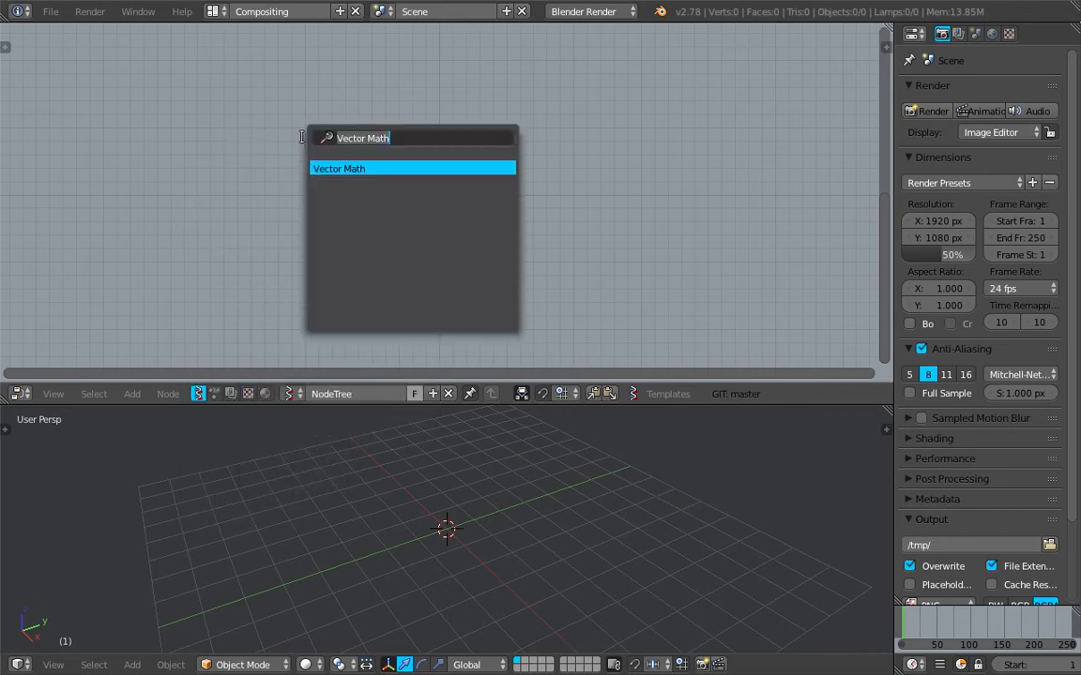
{"action": "type", "text": "mk"}
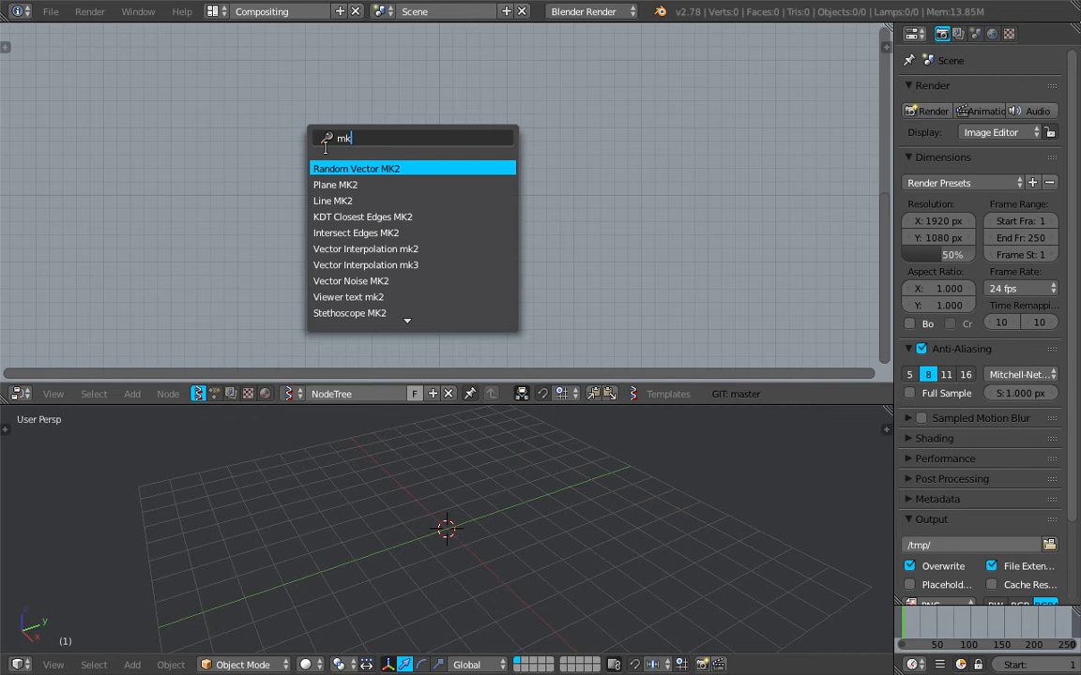
{"action": "type", "text": "plane"}
{"action": "type", "text": "view"}
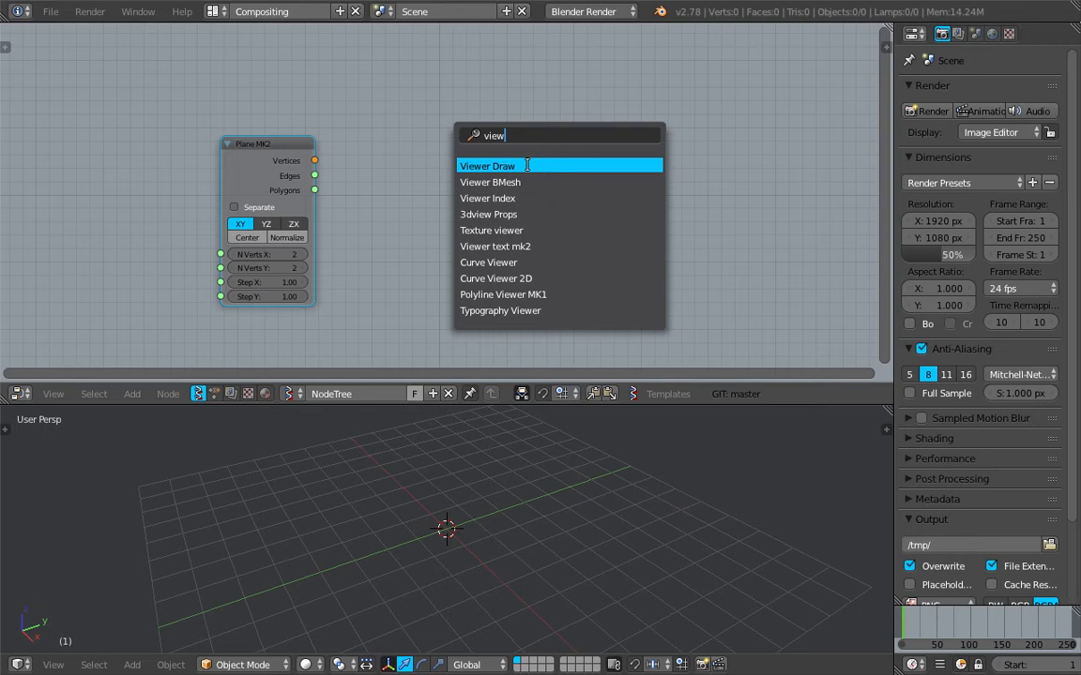
{"action": "left_click", "coordinate": [488, 165]}
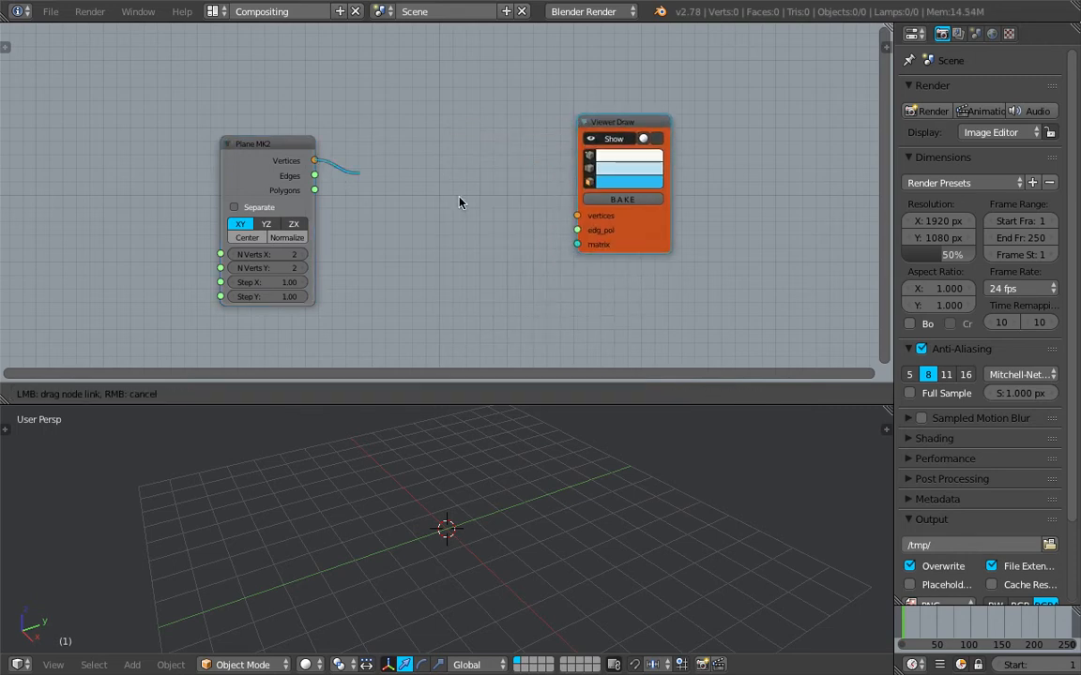
{"action": "left_click_drag", "start_coordinate": [315, 162], "coordinate": [578, 229]}
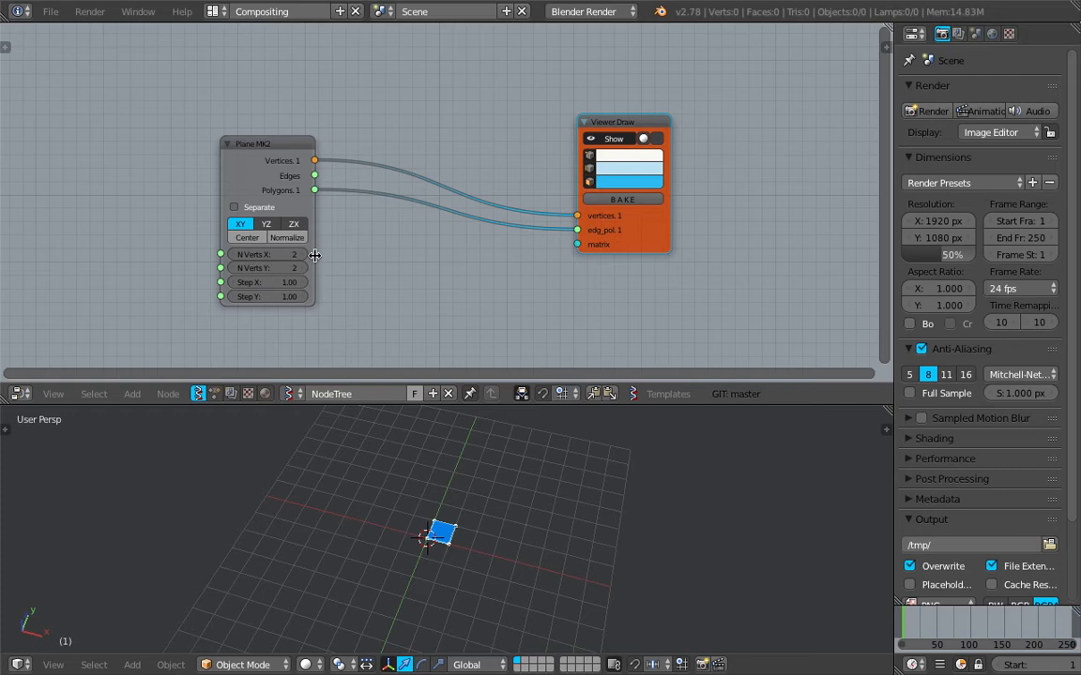
{"action": "mouse_move", "coordinate": [289, 177]}
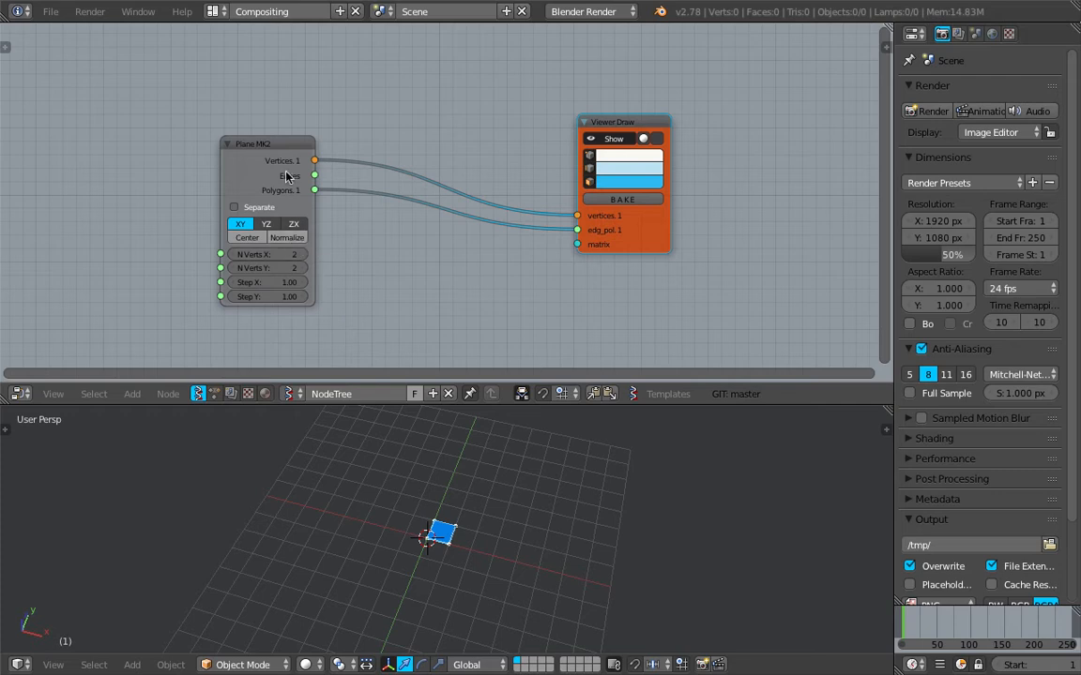
{"action": "left_click", "coordinate": [289, 223]}
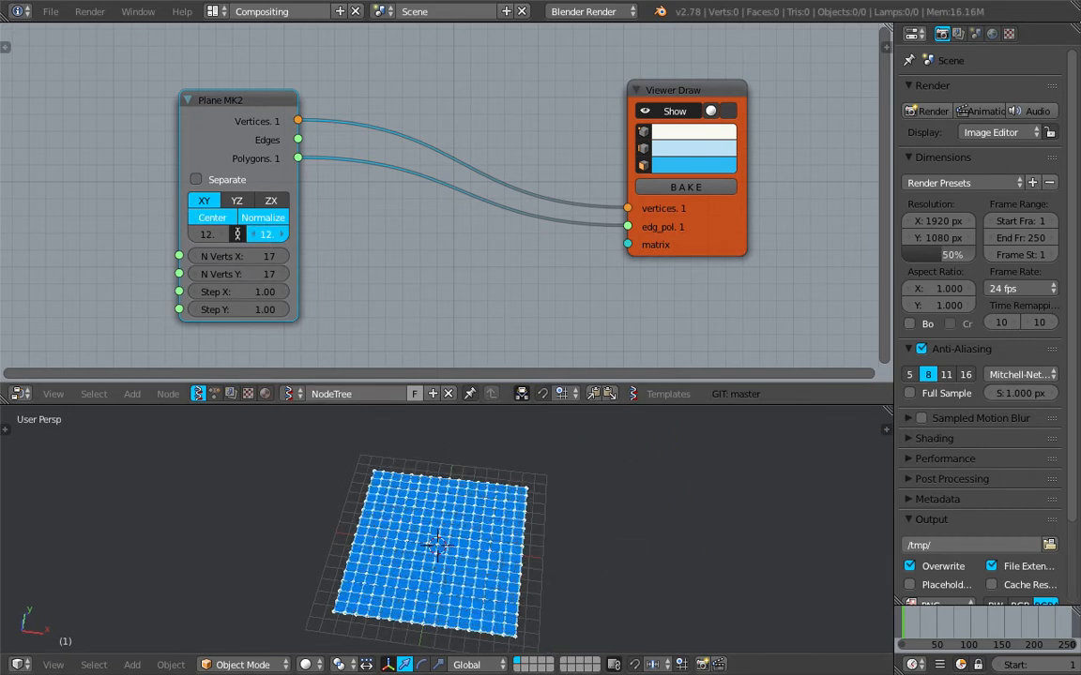
Step: Enlarge the plane to a 17 by 17 vertex grid of size 16 and view it from the top
{"action": "left_click_drag", "start_coordinate": [236, 233], "coordinate": [266, 233]}
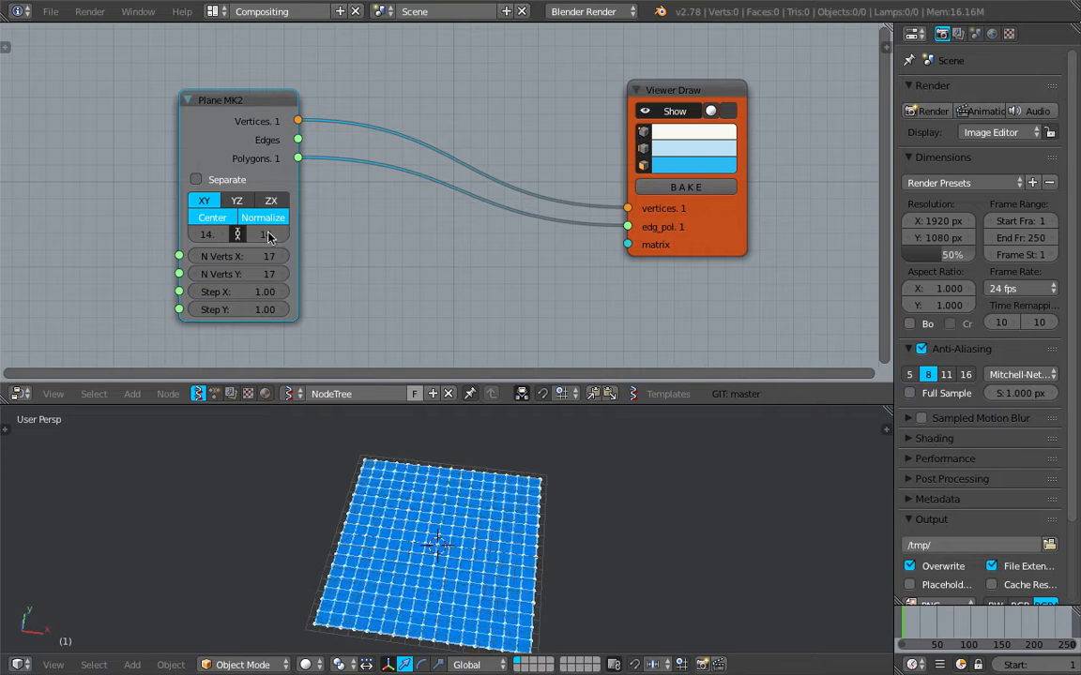
{"action": "left_click", "coordinate": [236, 235]}
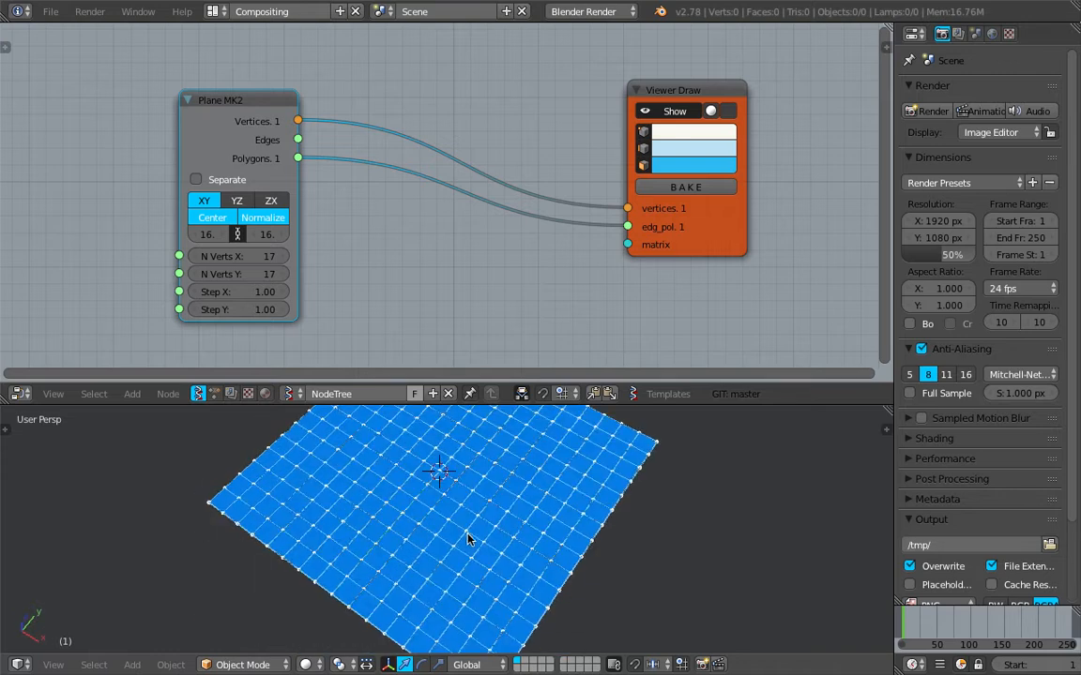
{"action": "left_click", "coordinate": [52, 664]}
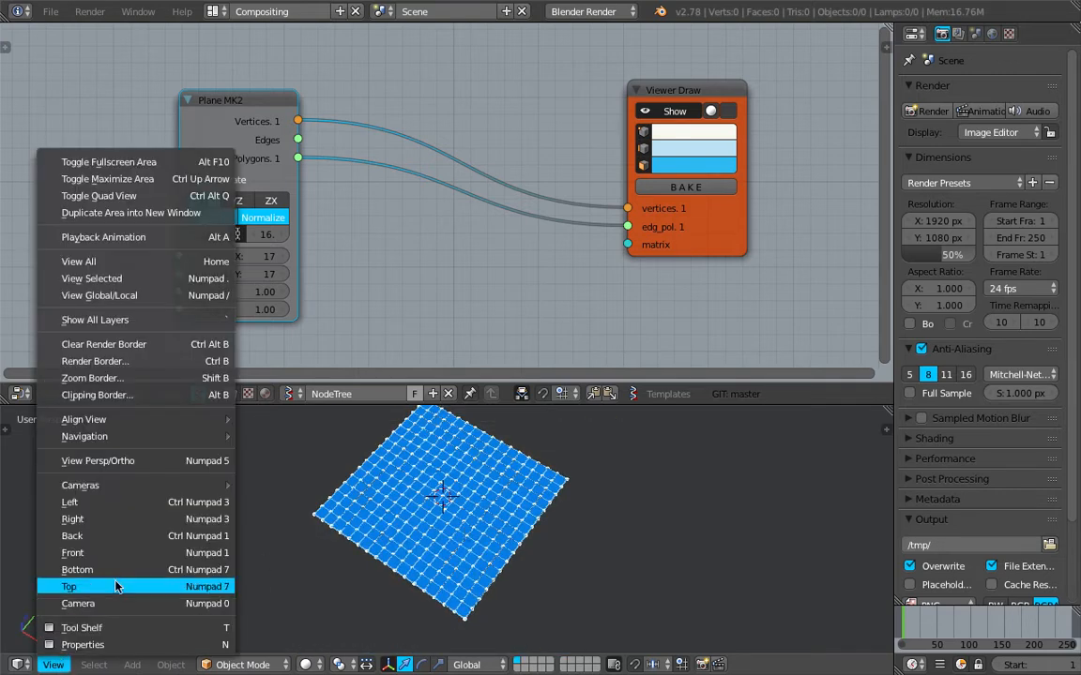
{"action": "left_click", "coordinate": [68, 585]}
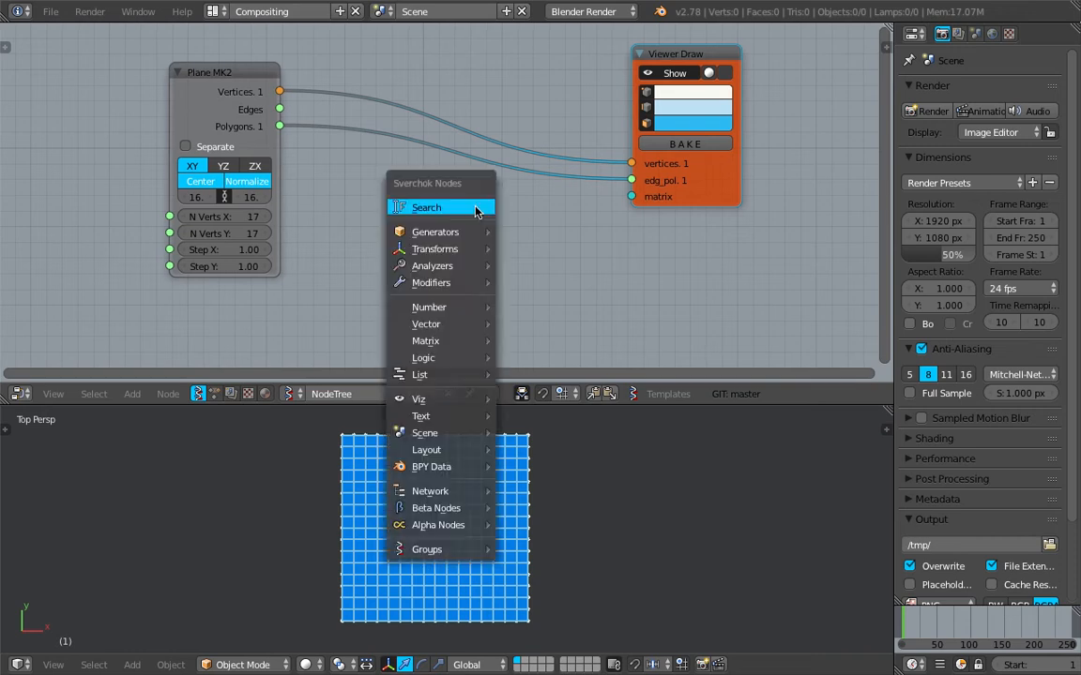
Step: Add Limited Dissolve and Mesh filter nodes beside the plane and viewer, then save
{"action": "left_click", "coordinate": [426, 206]}
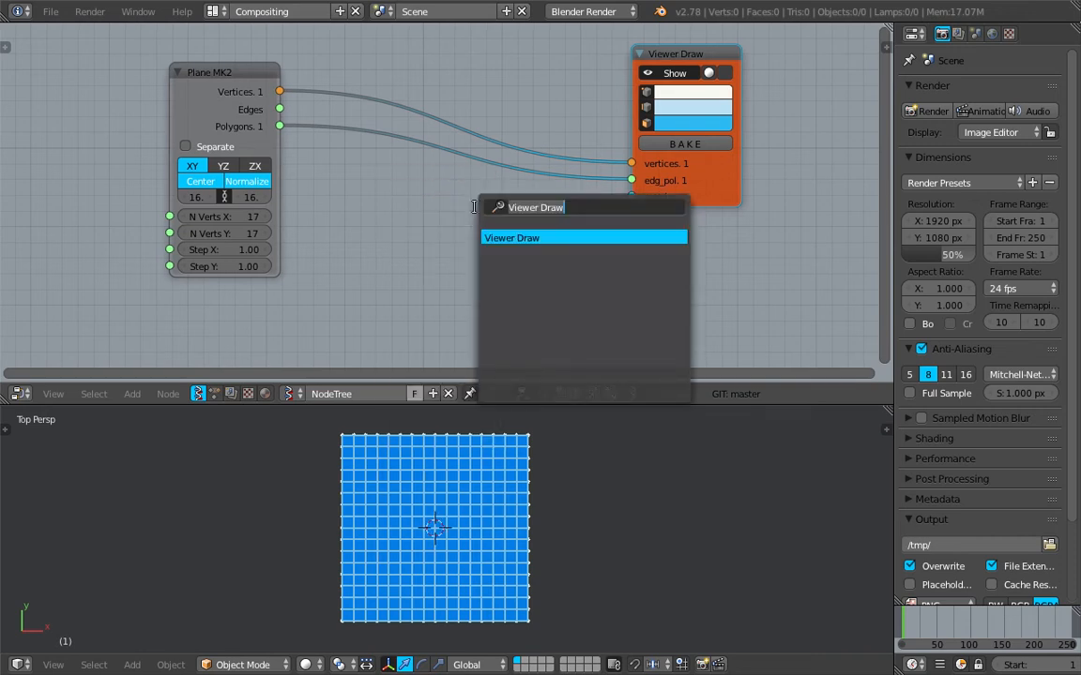
{"action": "left_click", "coordinate": [512, 236]}
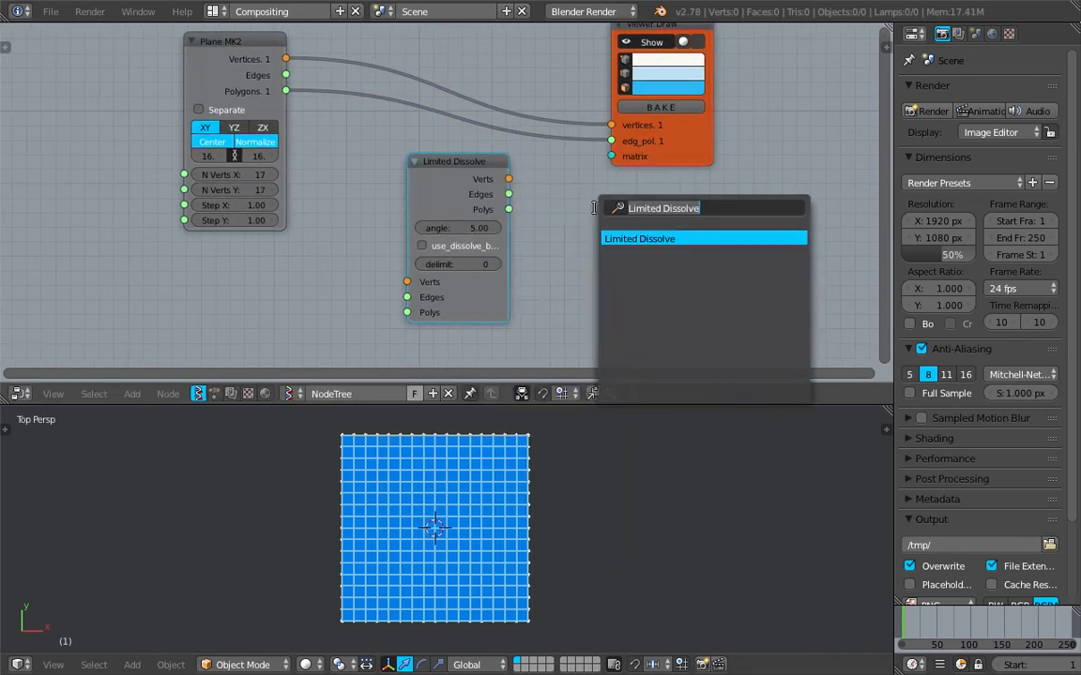
{"action": "type", "text": "filt"}
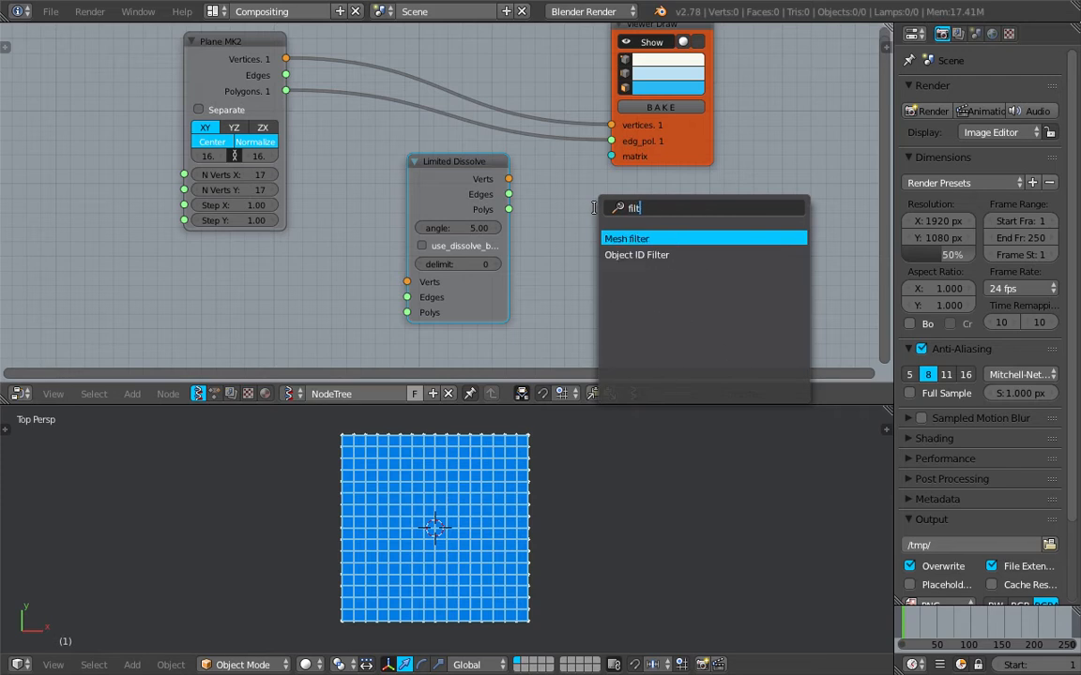
{"action": "left_click", "coordinate": [627, 239]}
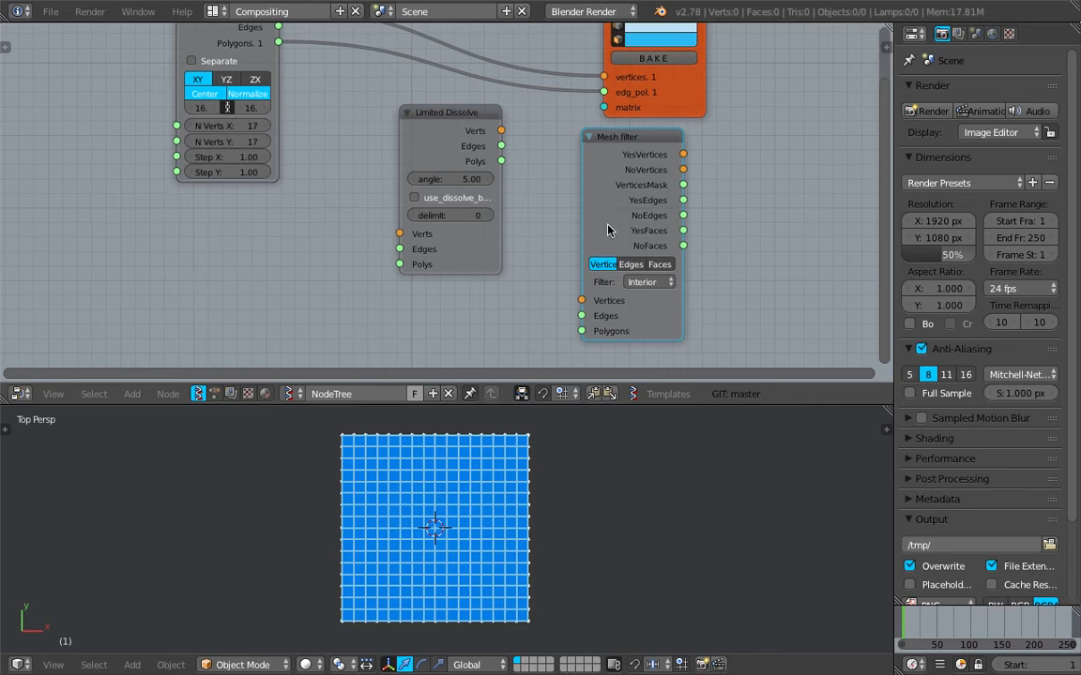
{"action": "left_click", "coordinate": [647, 281]}
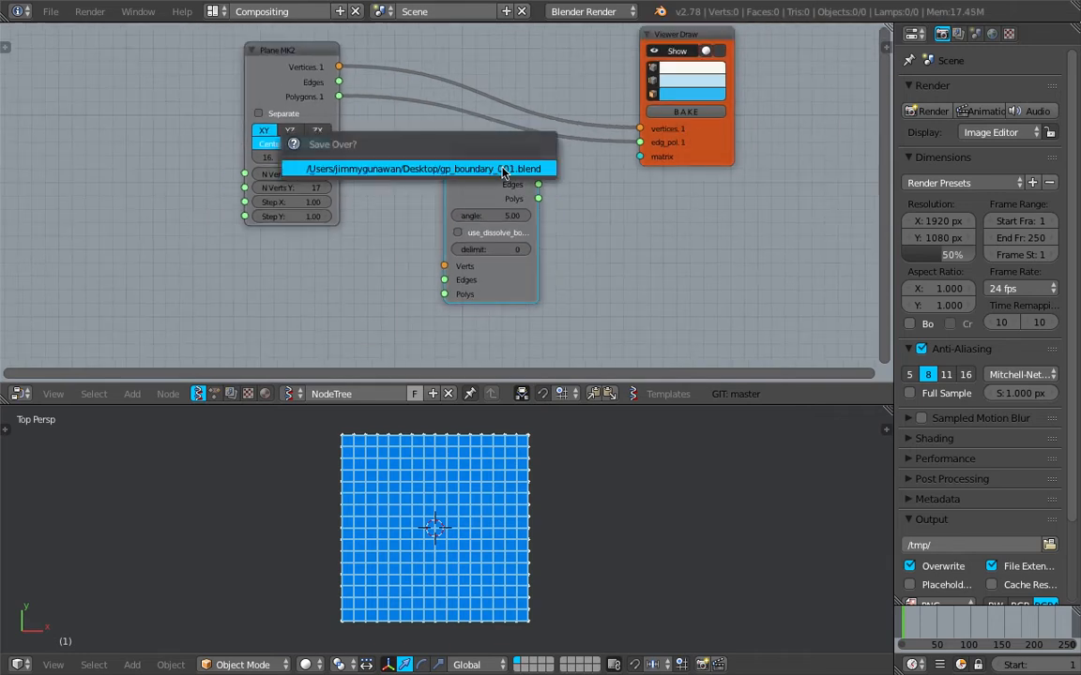
Step: Confirm the save-over and route the plane through Limited Dissolve into the viewer, seen from the top
{"action": "left_click", "coordinate": [425, 169]}
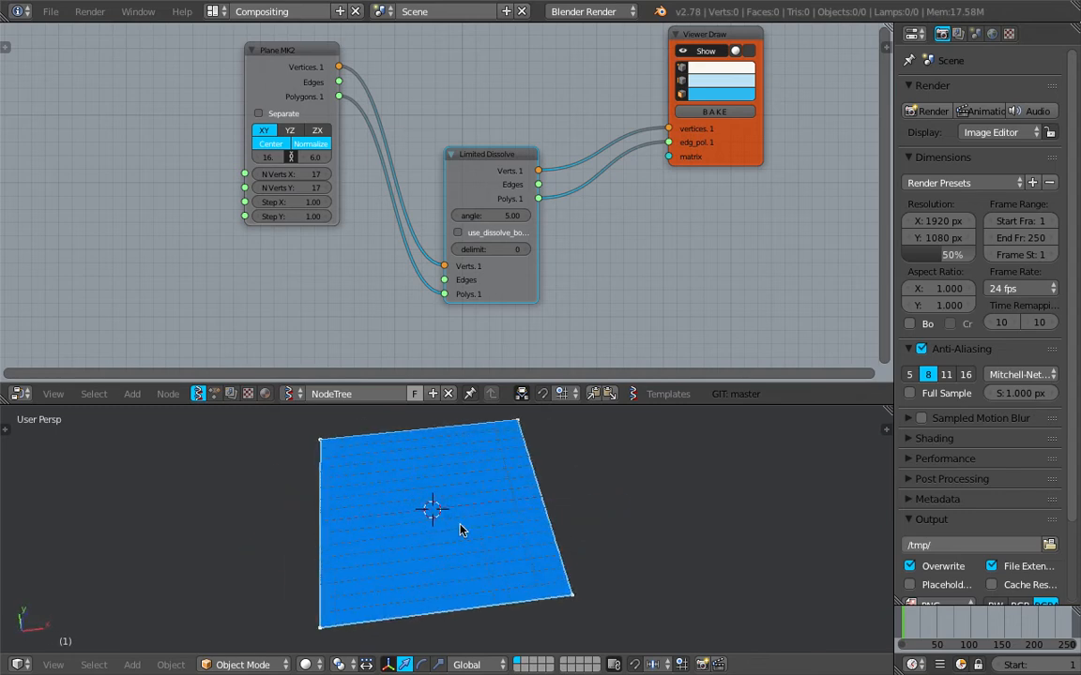
{"action": "left_click", "coordinate": [53, 664]}
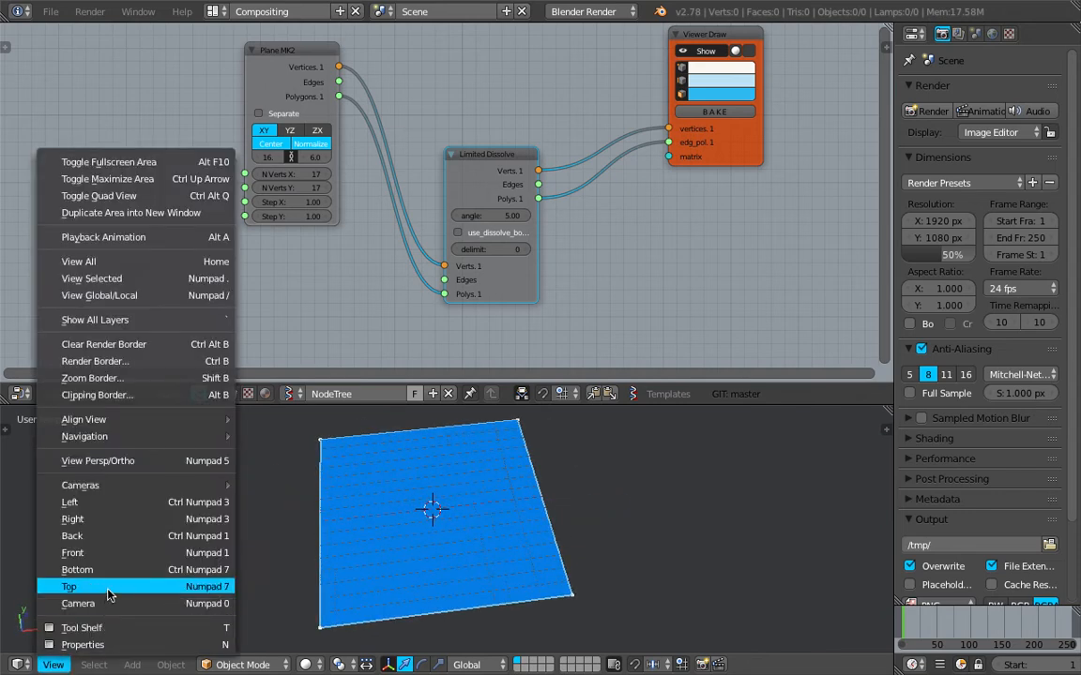
{"action": "left_click", "coordinate": [68, 585]}
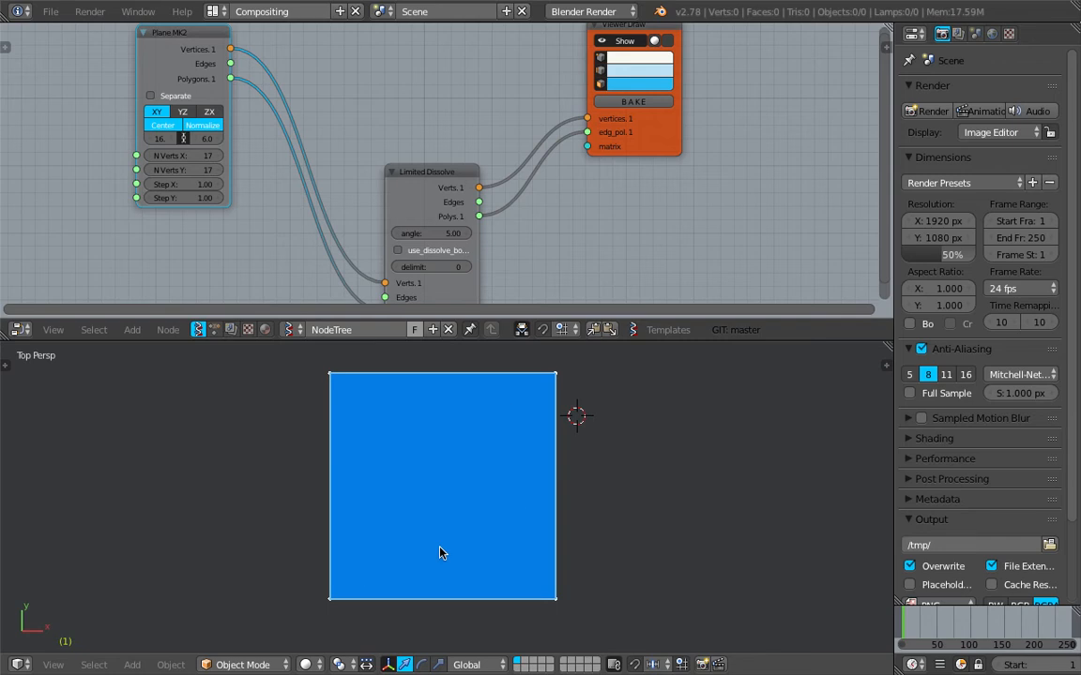
Step: Wire the plane's vertices through a Move node driven by a Vector In into the viewer
{"action": "left_click_drag", "start_coordinate": [441, 554], "coordinate": [585, 366]}
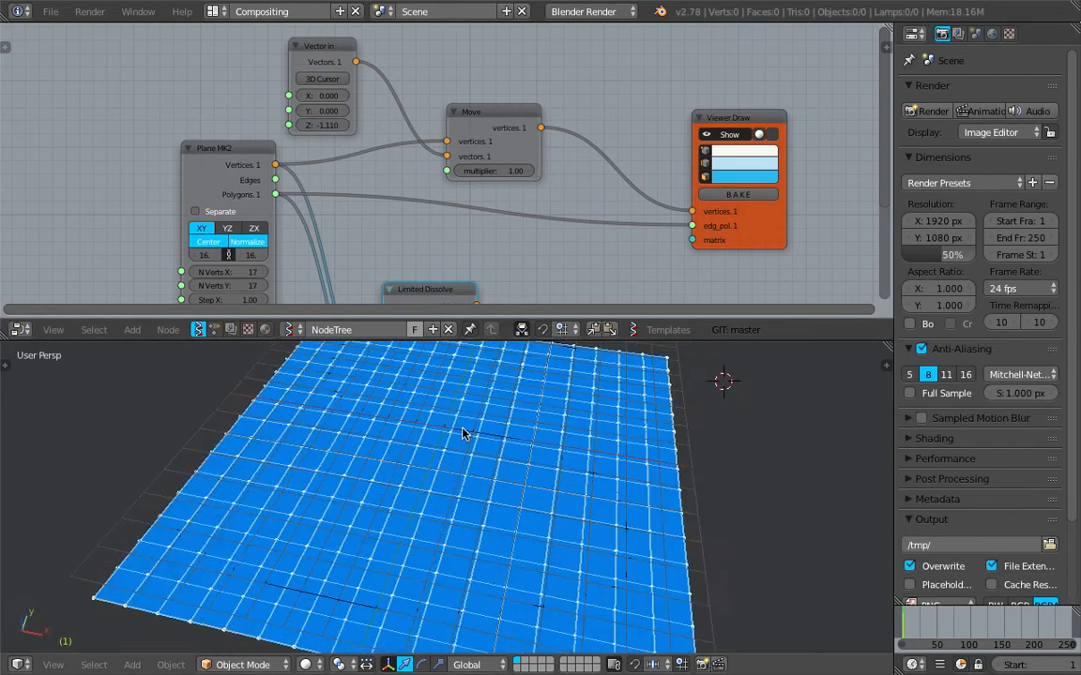
{"action": "left_click", "coordinate": [705, 135]}
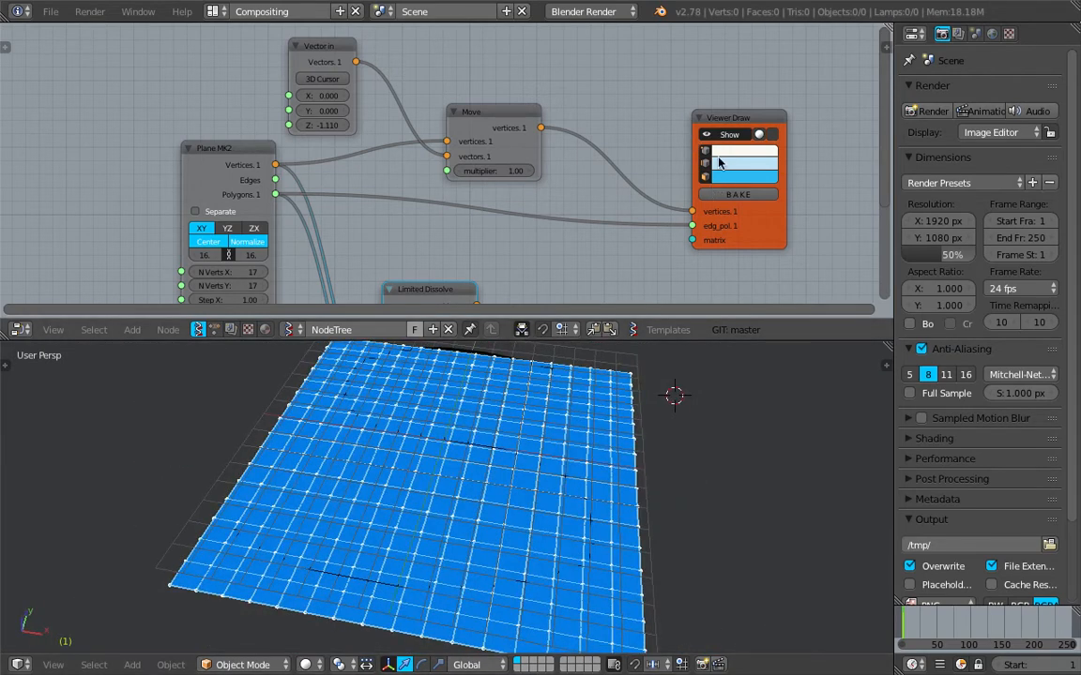
Step: Add a Select mesh elements by location node set to By center and radius mode
{"action": "left_click", "coordinate": [323, 123]}
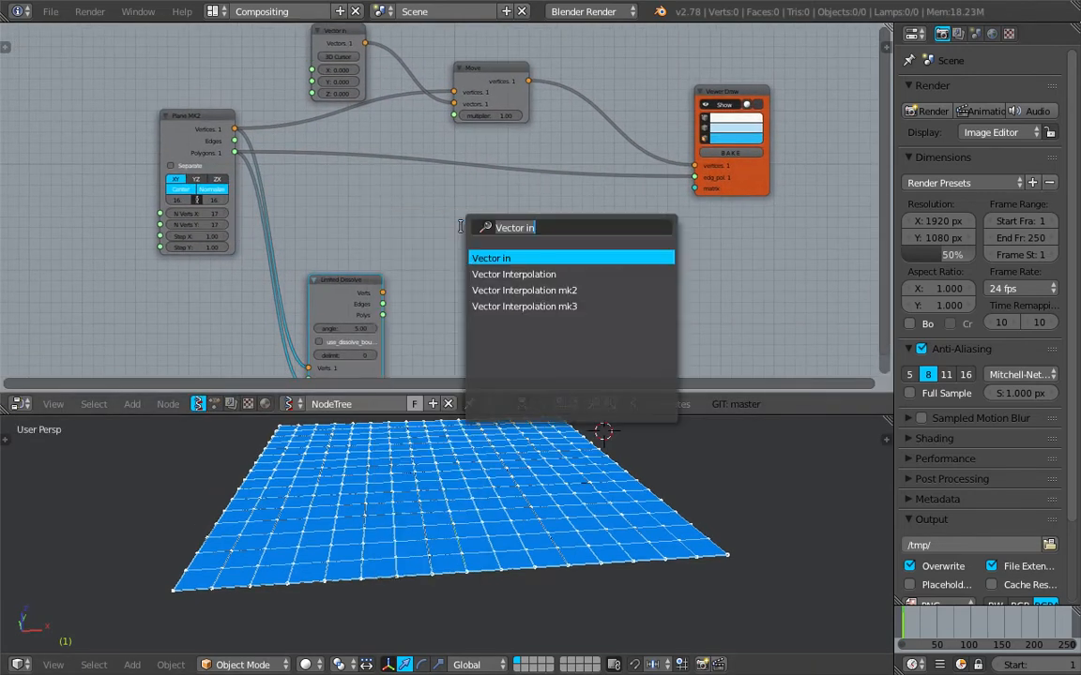
{"action": "type", "text": "sele"}
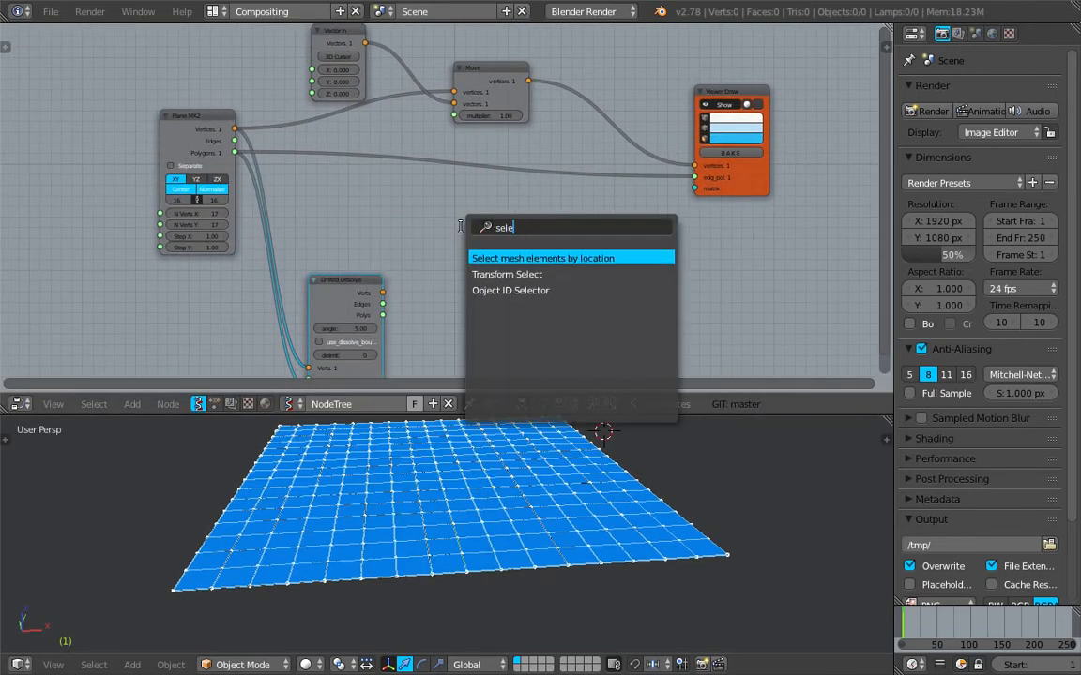
{"action": "left_click", "coordinate": [541, 258]}
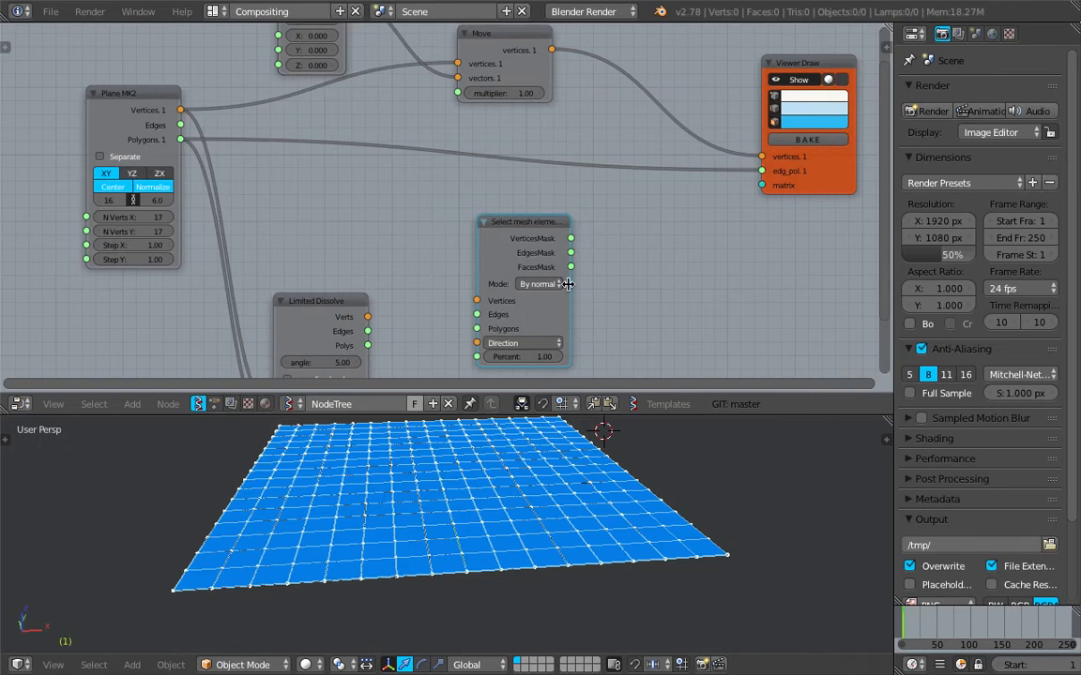
{"action": "left_click", "coordinate": [541, 285]}
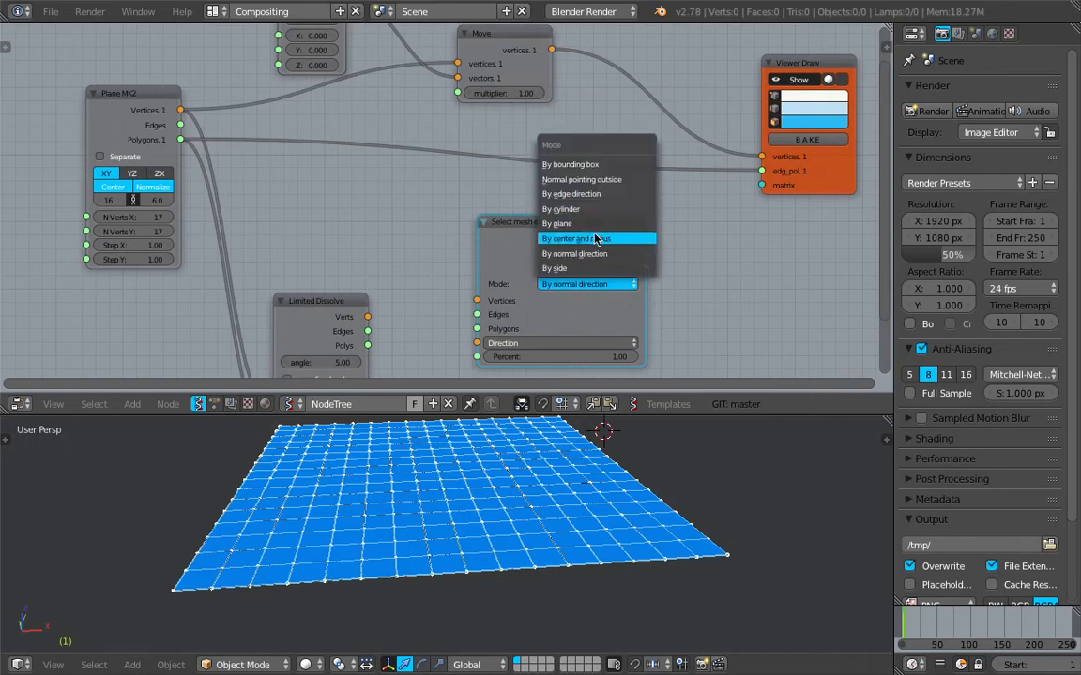
{"action": "left_click", "coordinate": [574, 238]}
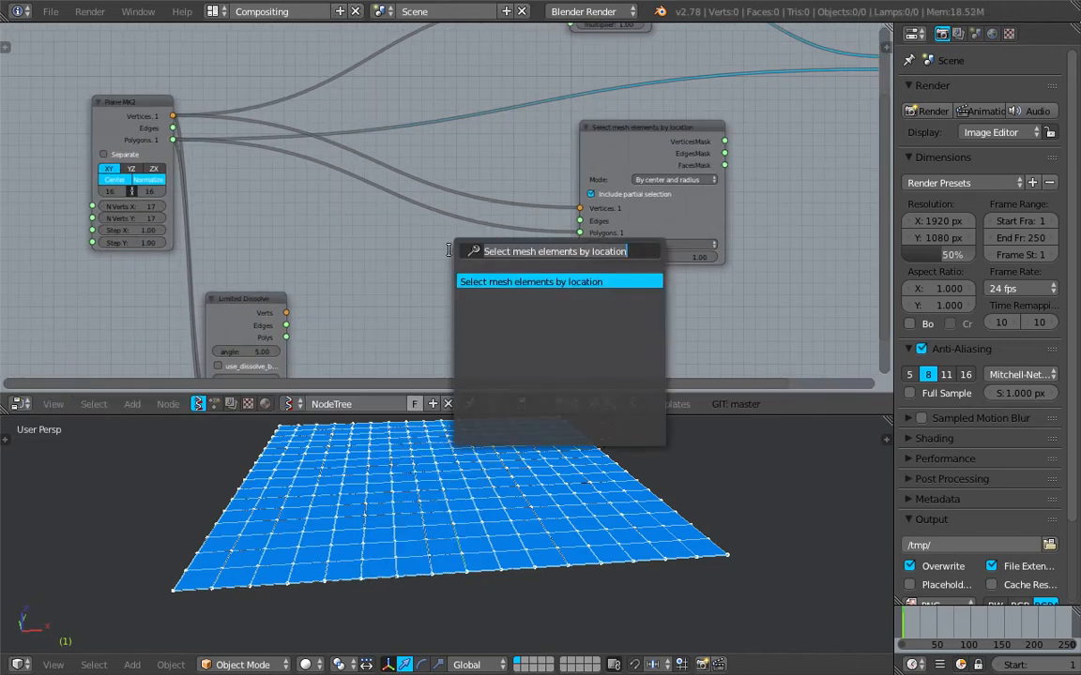
Step: Add an Object ID Selector reading grease_pencil data and save over the blend file
{"action": "left_click", "coordinate": [560, 282]}
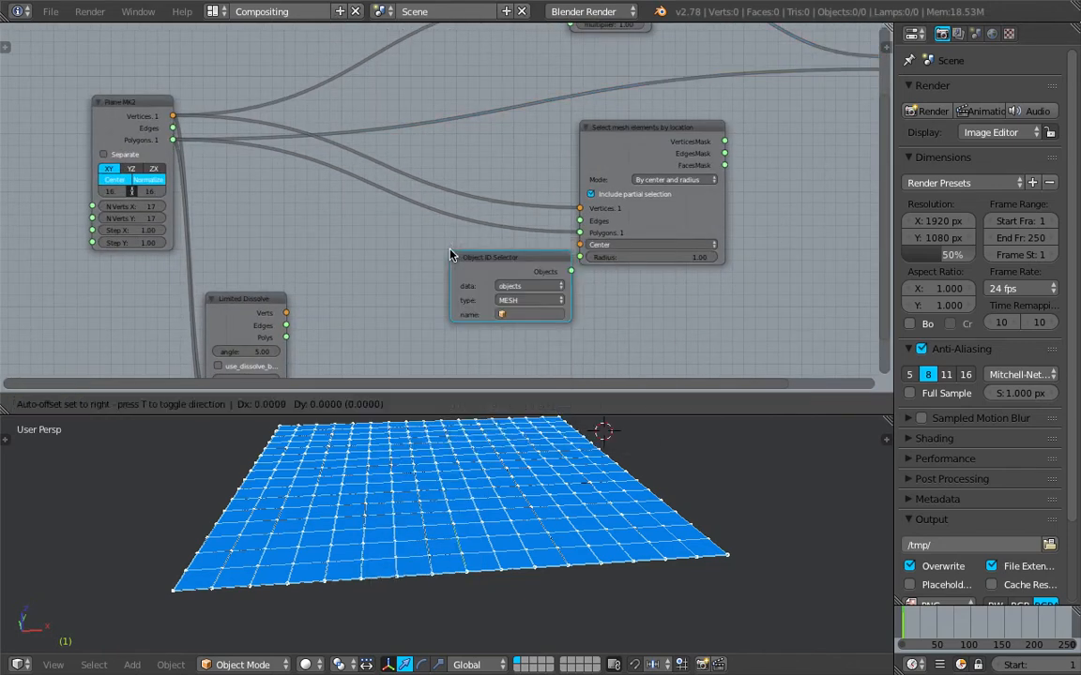
{"action": "left_click", "coordinate": [530, 285]}
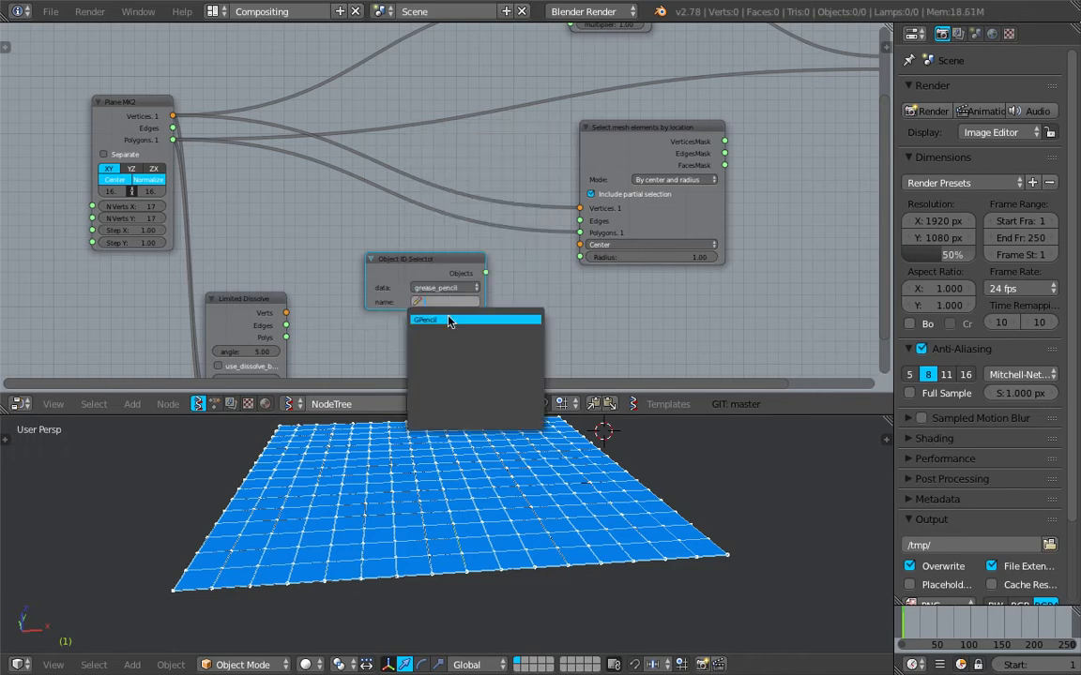
{"action": "left_click", "coordinate": [424, 319]}
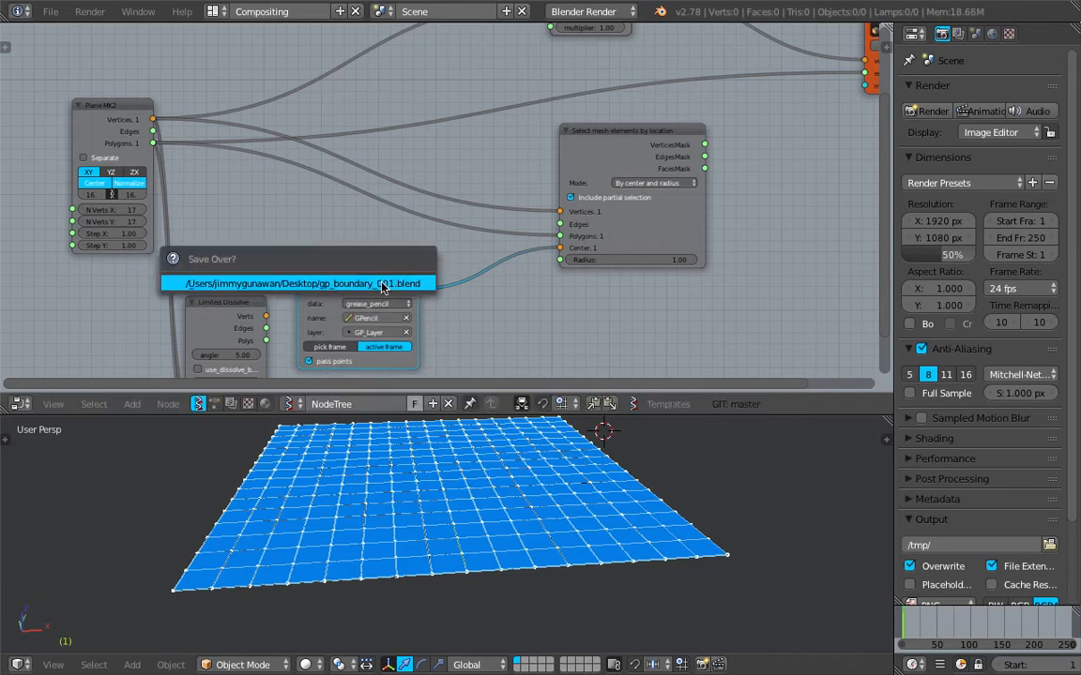
{"action": "left_click", "coordinate": [300, 281]}
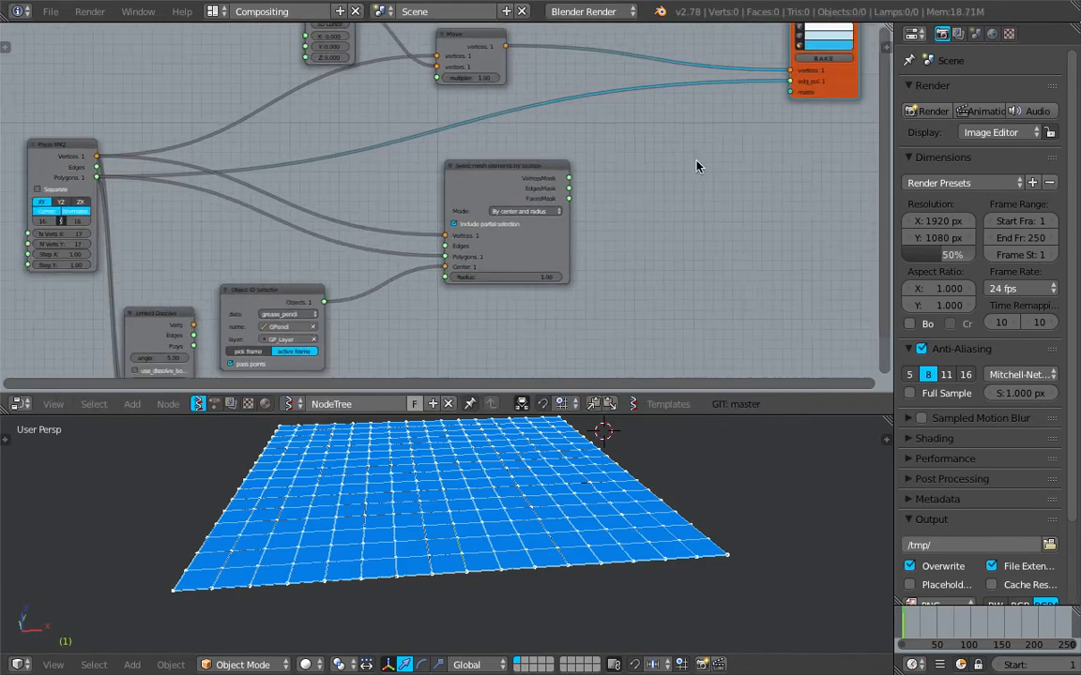
Step: Add a Mask Vertices node and link the grease pencil selector's Objects into the Center socket
{"action": "type", "text": "verti"}
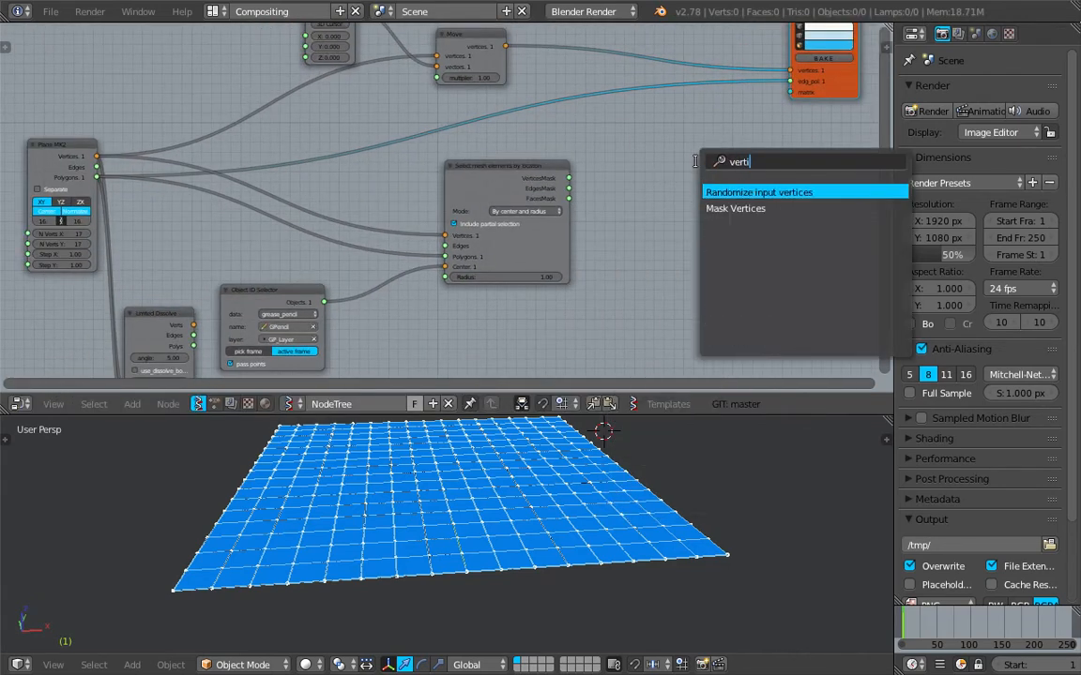
{"action": "left_click", "coordinate": [758, 192]}
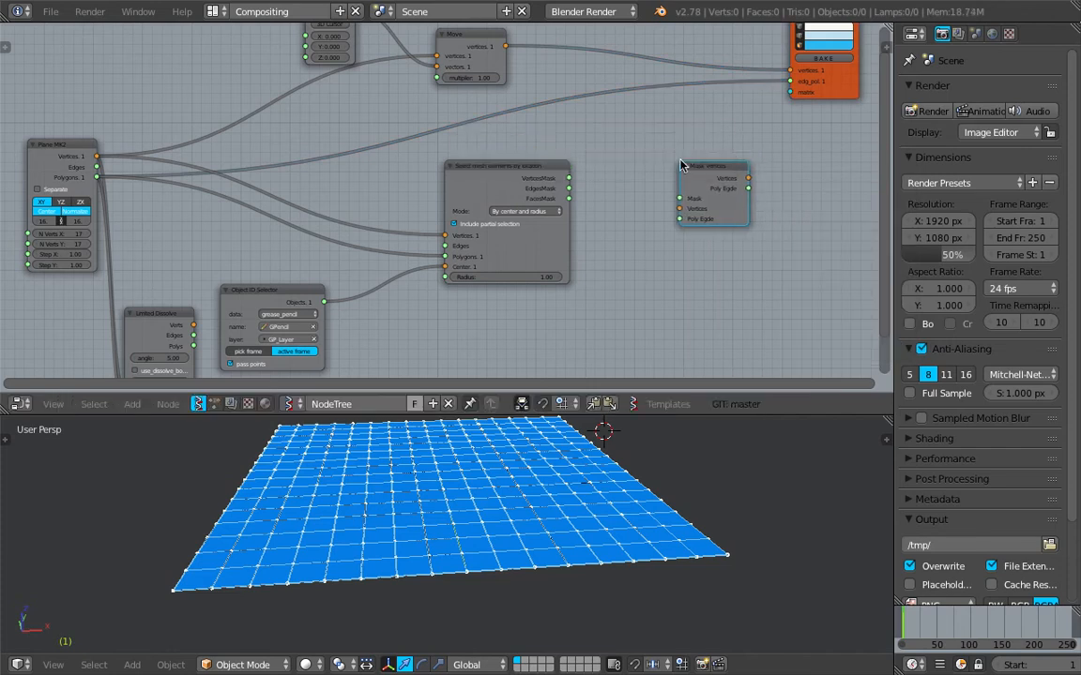
{"action": "left_click_drag", "start_coordinate": [571, 178], "coordinate": [610, 188]}
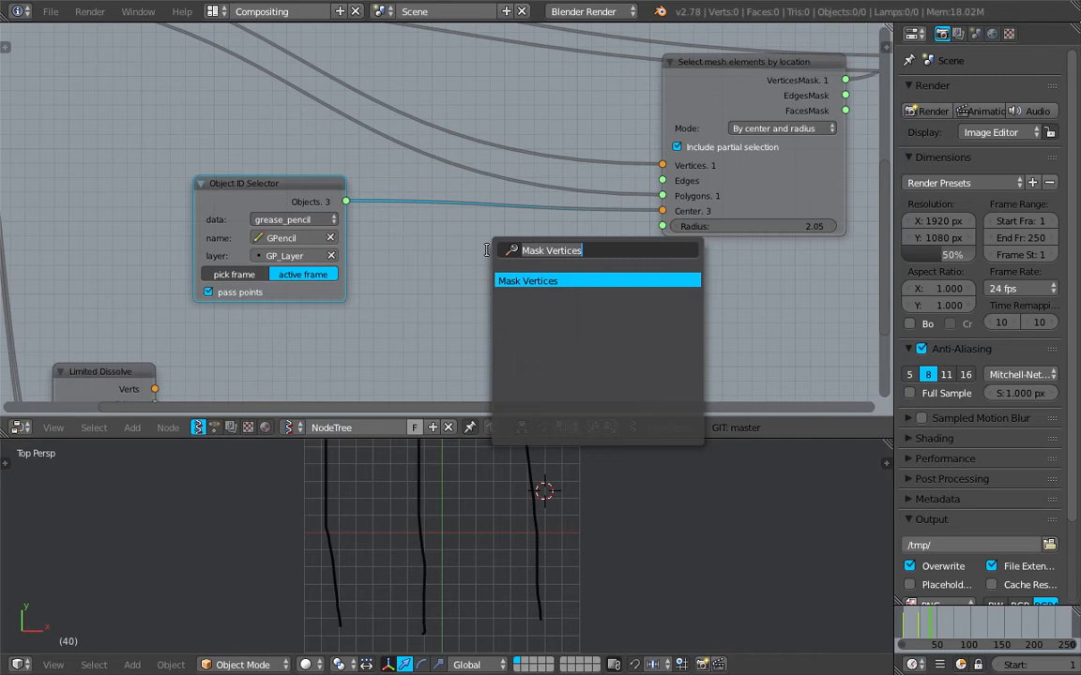
Step: Add Vector Interpolation with a Range Float on t and feed the interpolated stroke points to Viewer Draw
{"action": "type", "text": "re"}
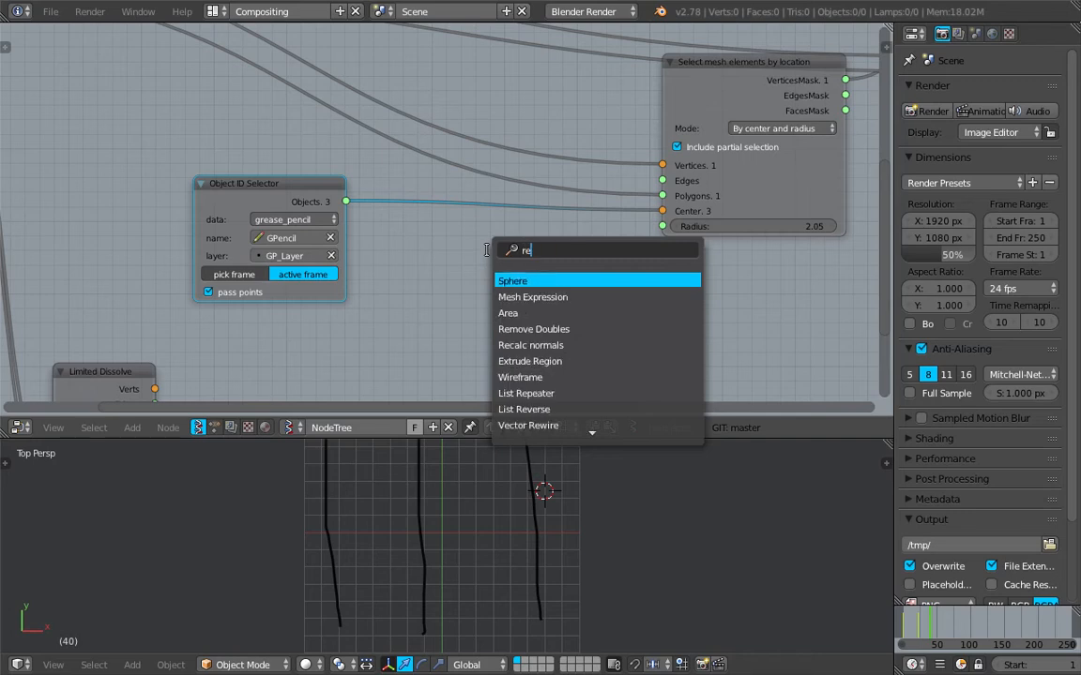
{"action": "type", "text": "v"}
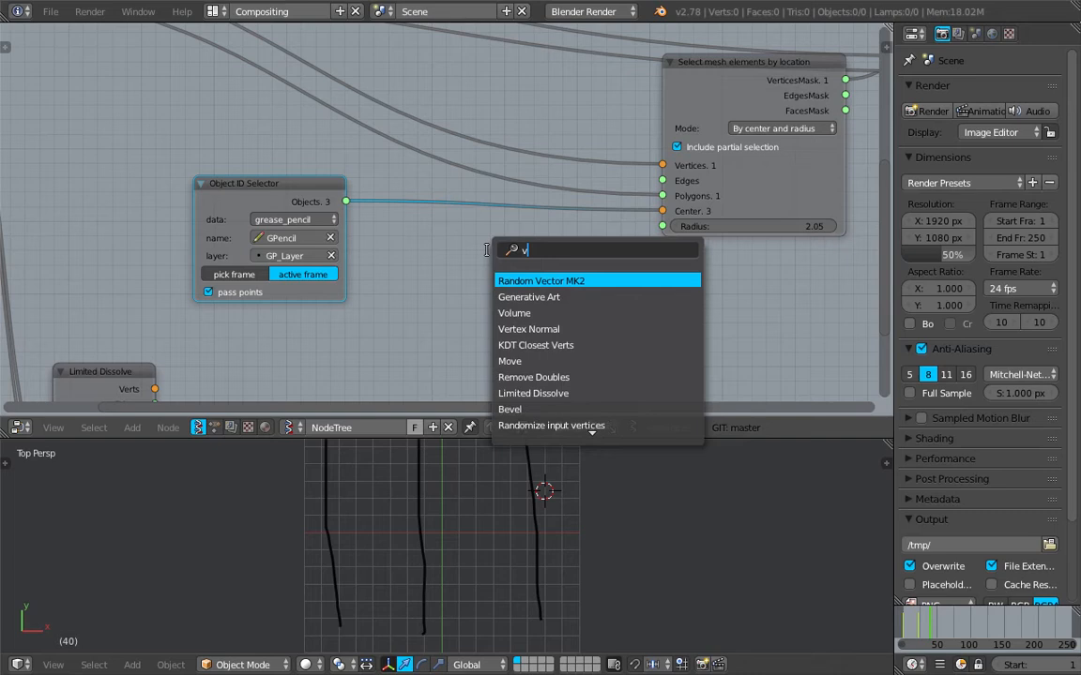
{"action": "type", "text": "ector"}
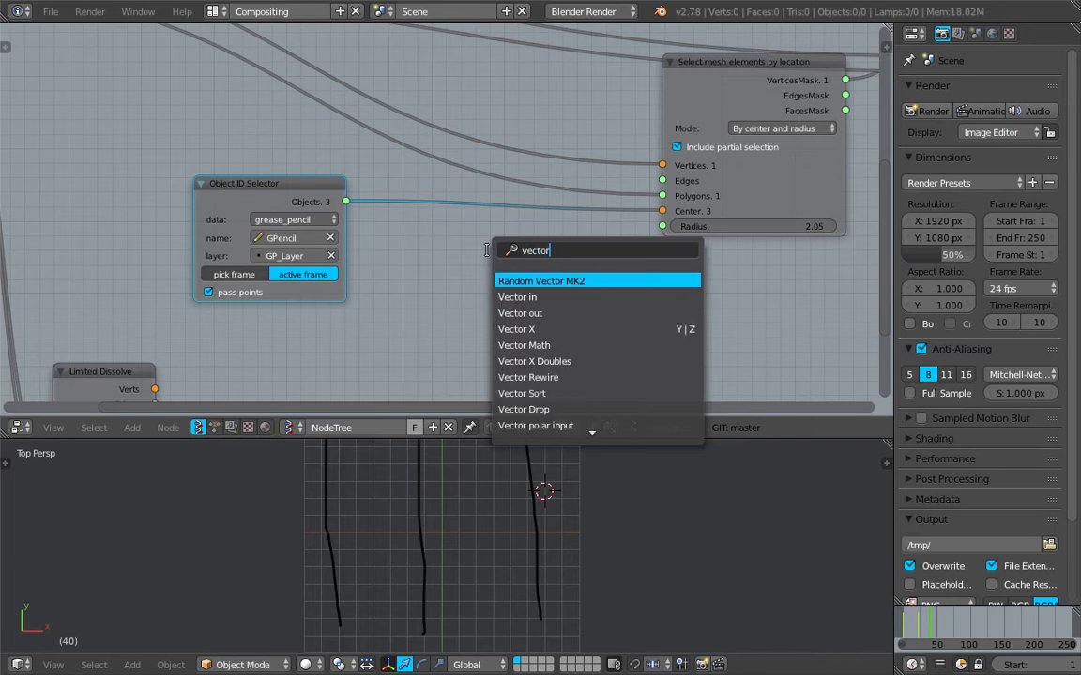
{"action": "type", "text": "inter"}
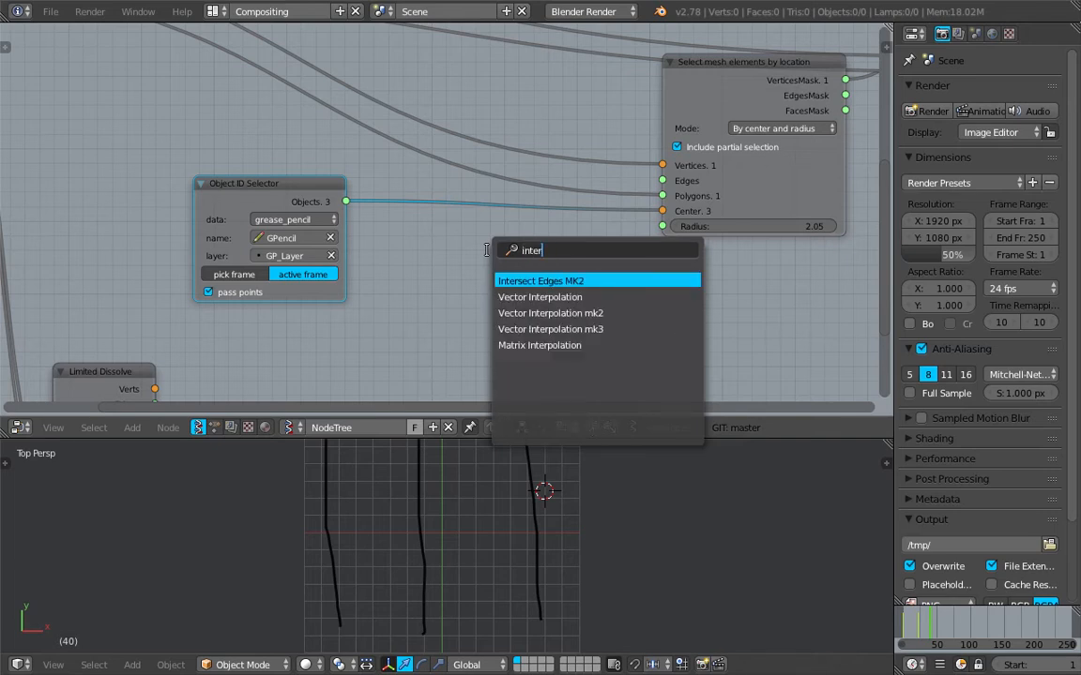
{"action": "left_click", "coordinate": [540, 296]}
{"action": "type", "text": "range f"}
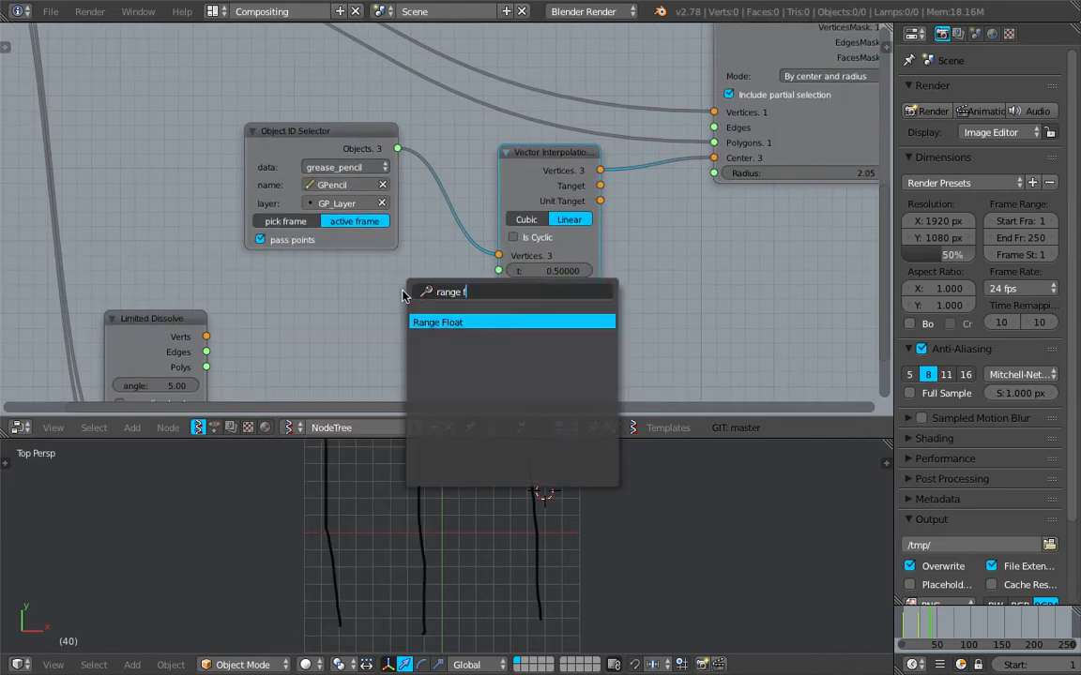
{"action": "left_click", "coordinate": [437, 323]}
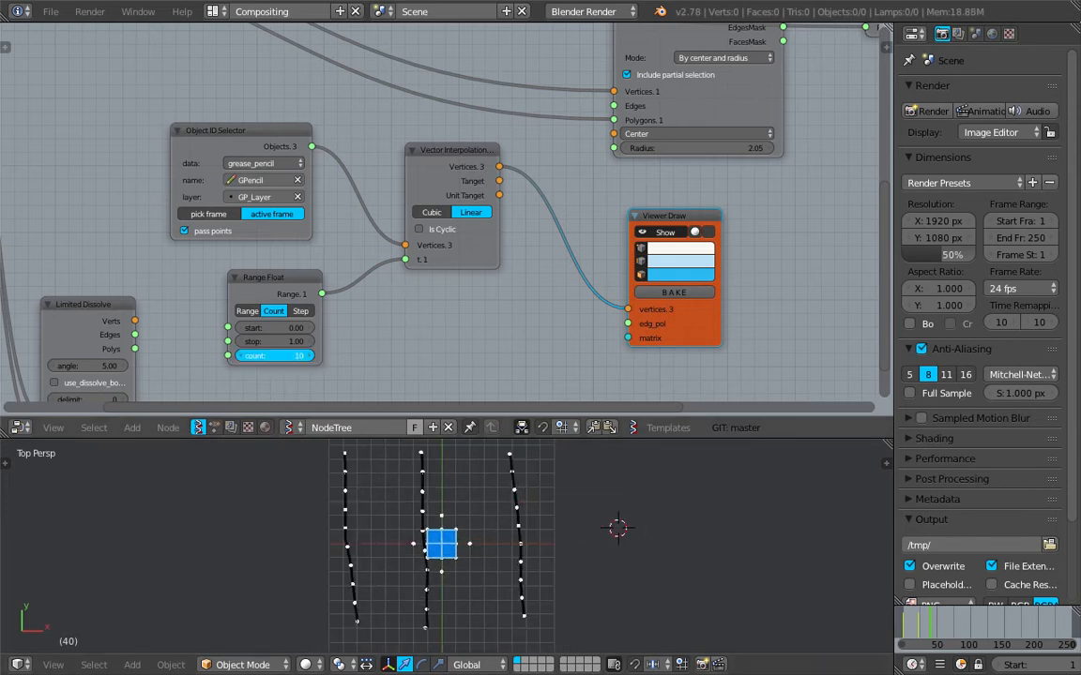
{"action": "left_click", "coordinate": [274, 356]}
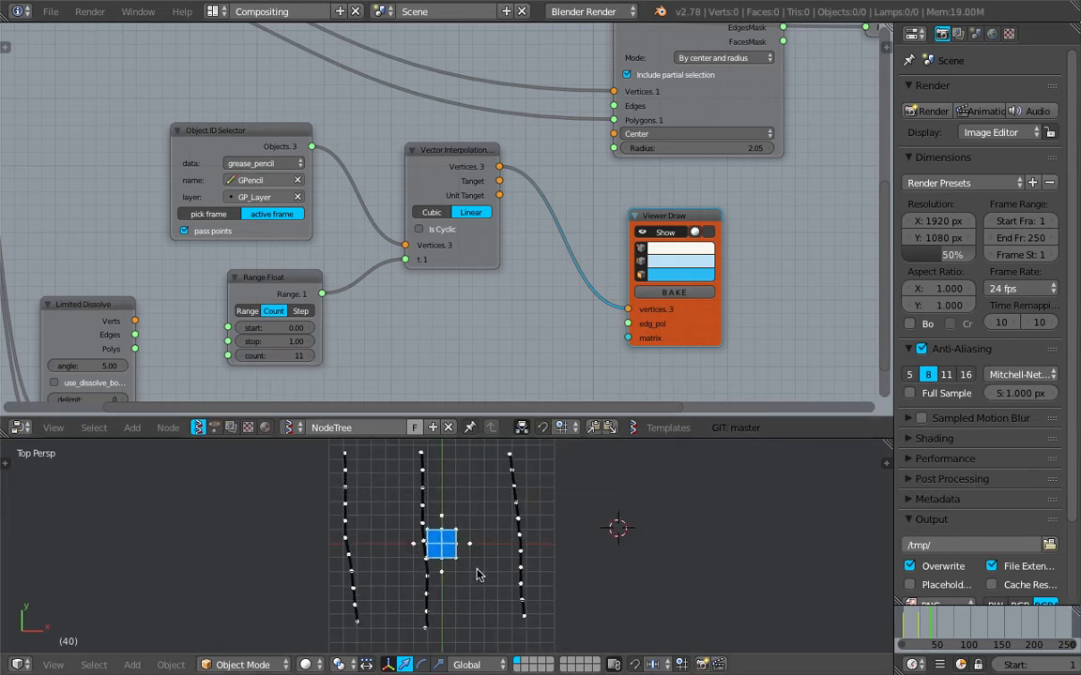
Step: Join the resampled points with a UV Connection node, toggle its slice option, and raise Radius to 2.95
{"action": "left_click", "coordinate": [274, 356]}
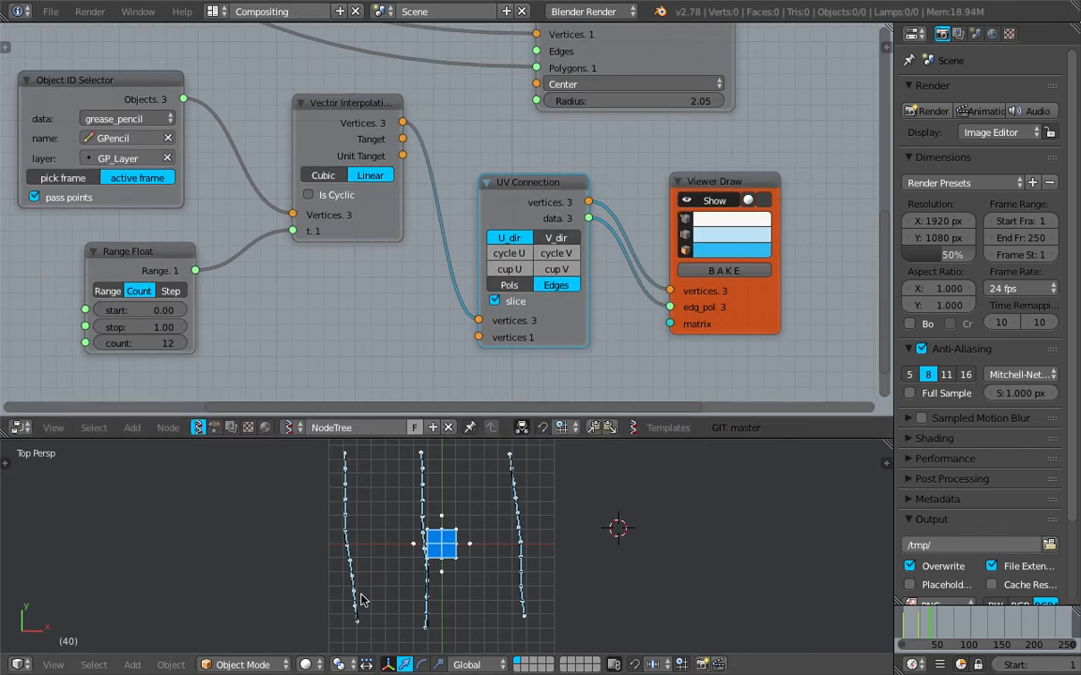
{"action": "mouse_move", "coordinate": [523, 514]}
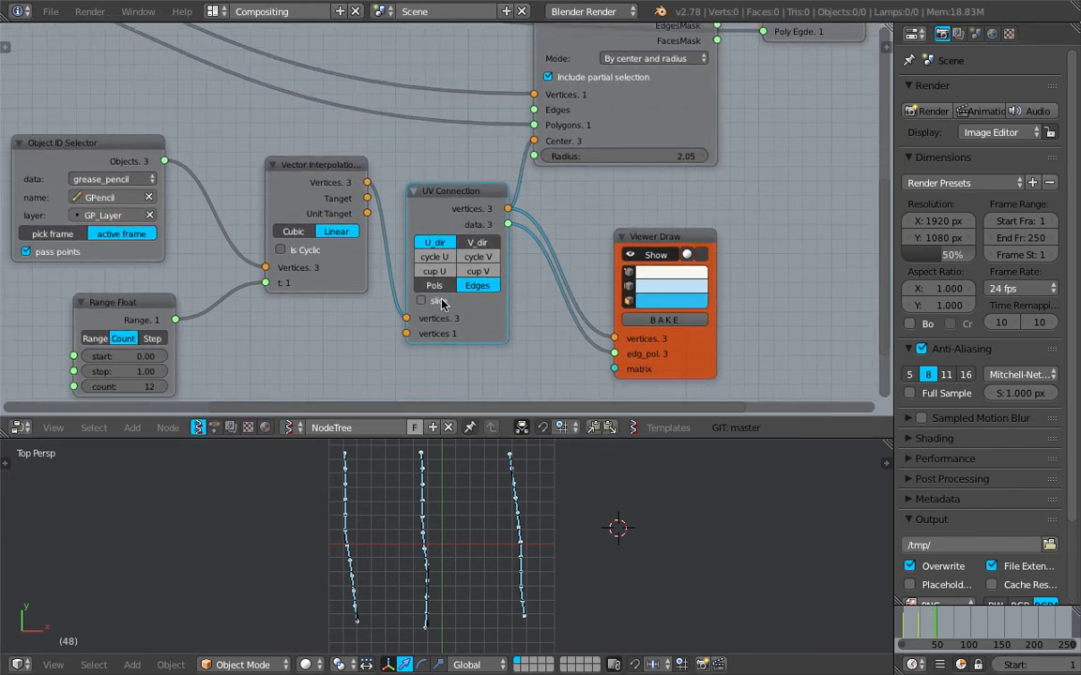
{"action": "left_click", "coordinate": [420, 300]}
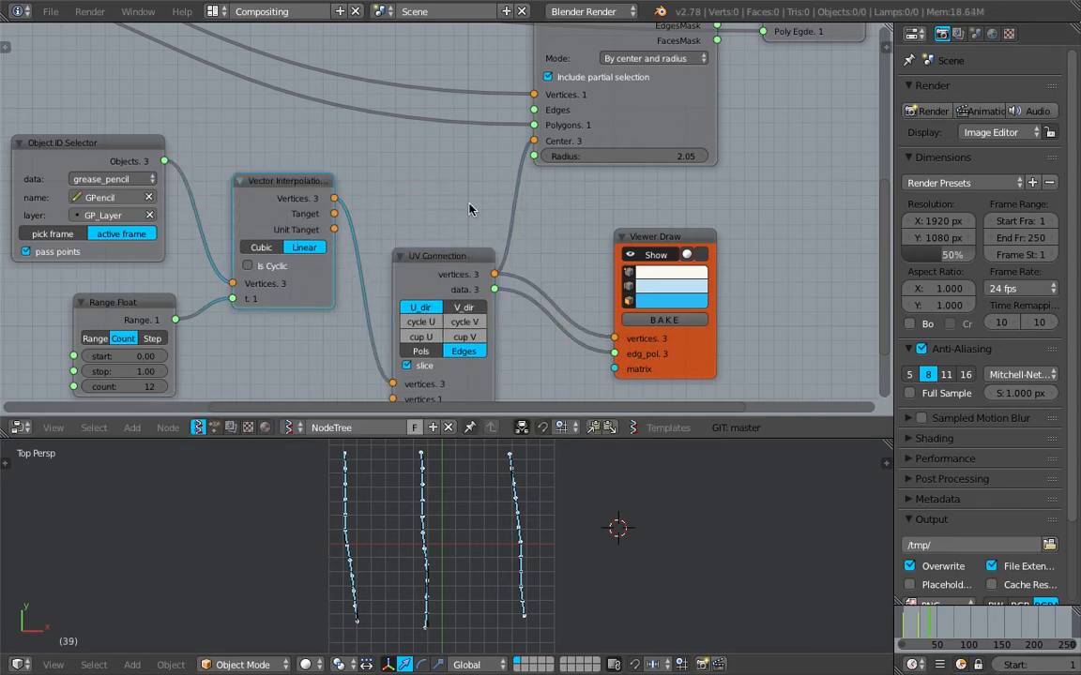
{"action": "double_click", "coordinate": [437, 256]}
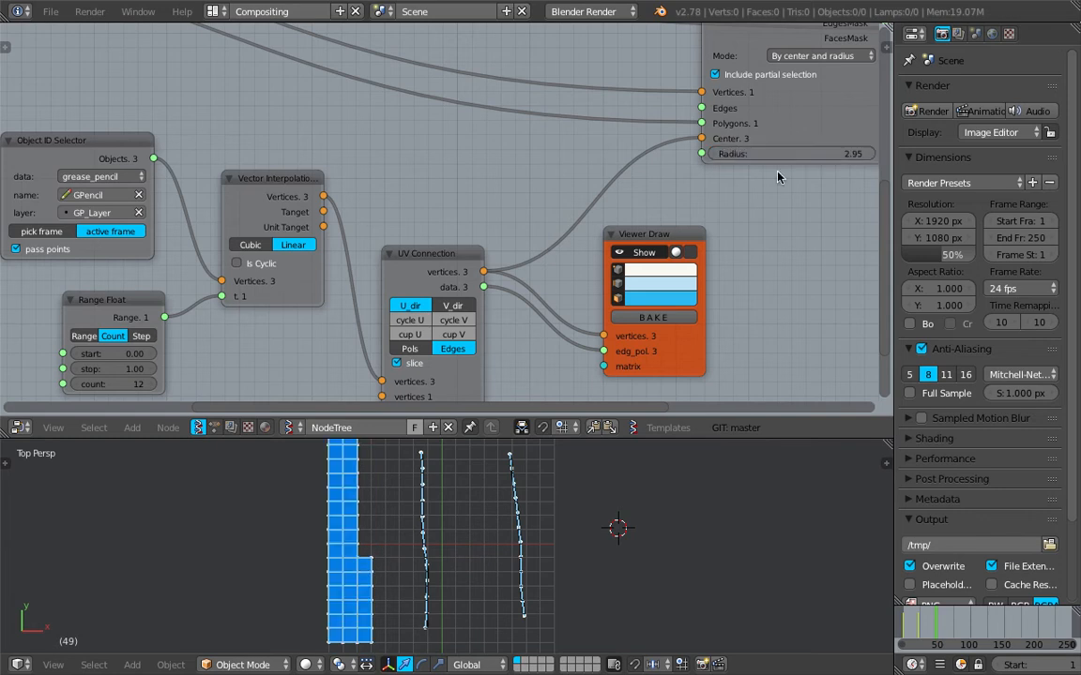
Step: Add a List Join node merging the mesh outputs into the viewer, then delete the extra Sv object
{"action": "type", "text": "list j"}
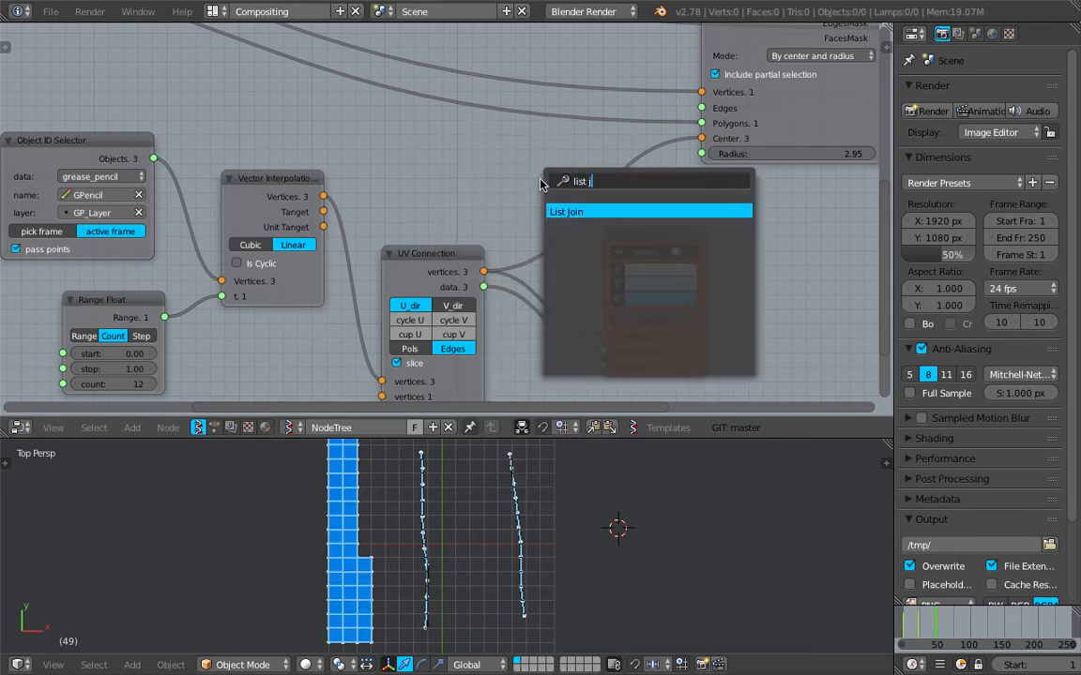
{"action": "left_click", "coordinate": [567, 210]}
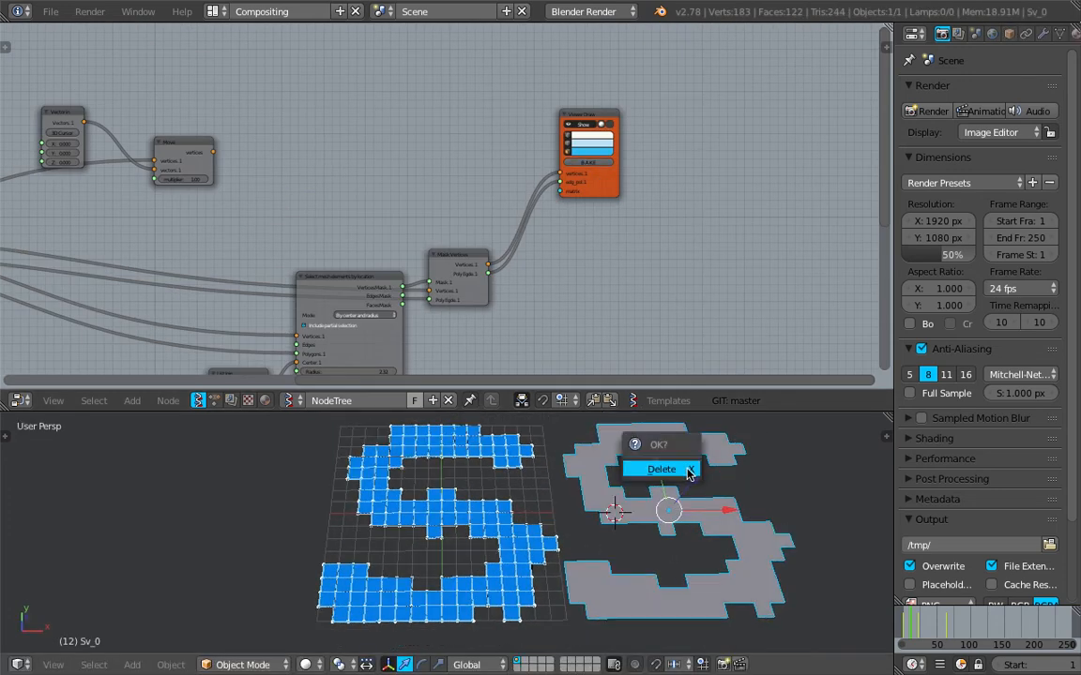
{"action": "left_click", "coordinate": [660, 469]}
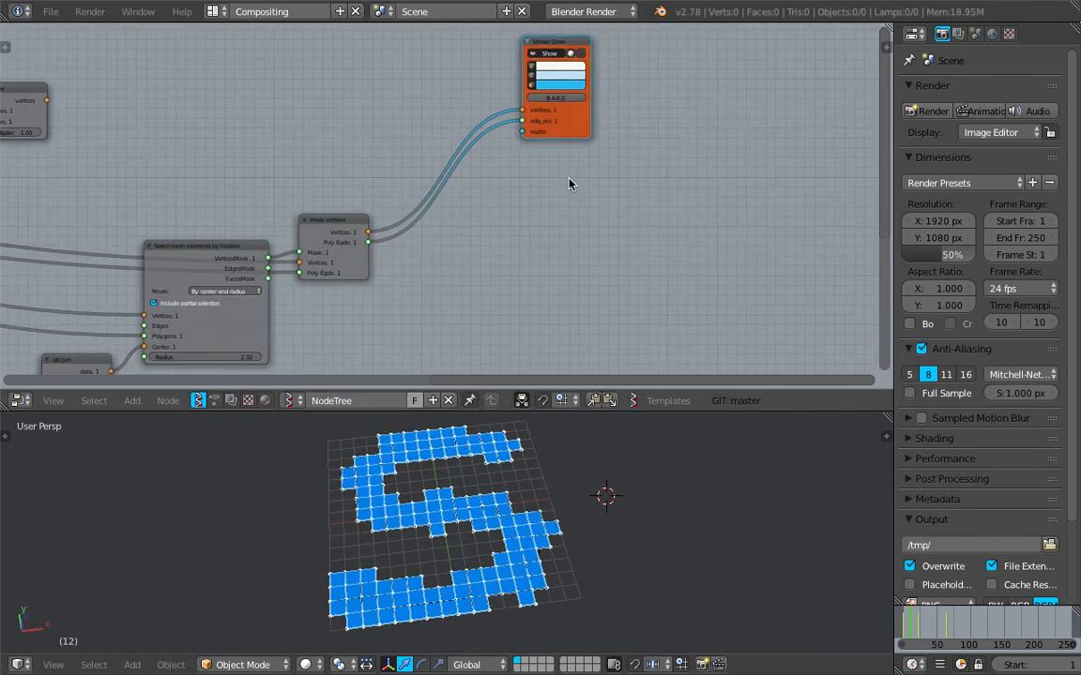
{"action": "mouse_move", "coordinate": [424, 221]}
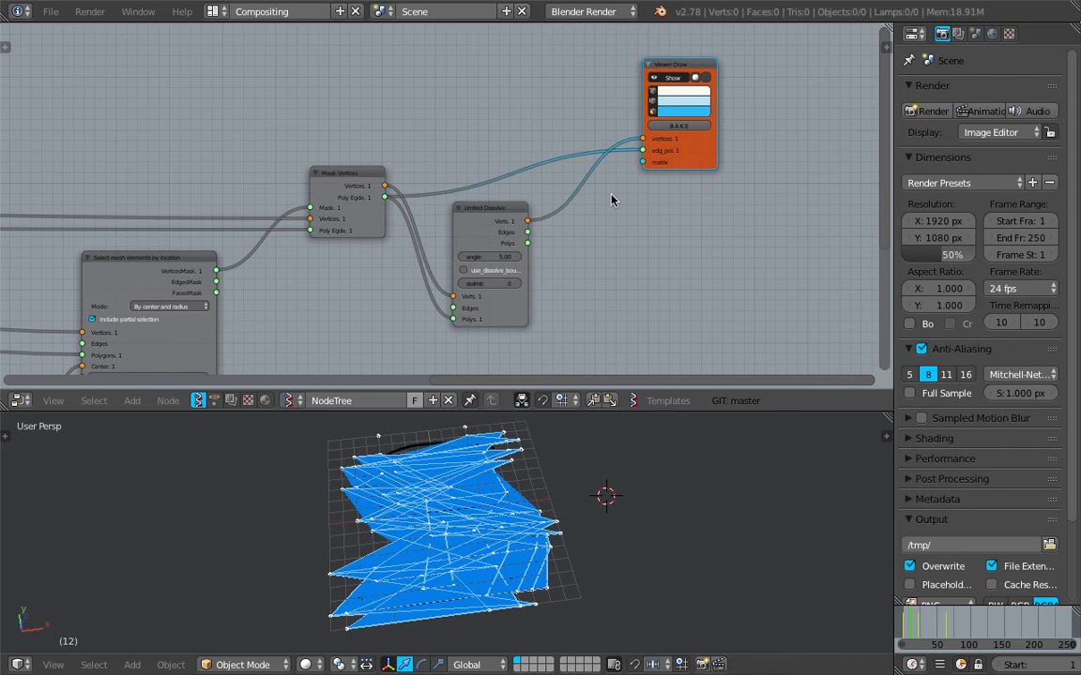
Step: Feed the Limited Dissolve polygons into the Viewer Draw node
{"action": "left_click_drag", "start_coordinate": [487, 208], "coordinate": [503, 165]}
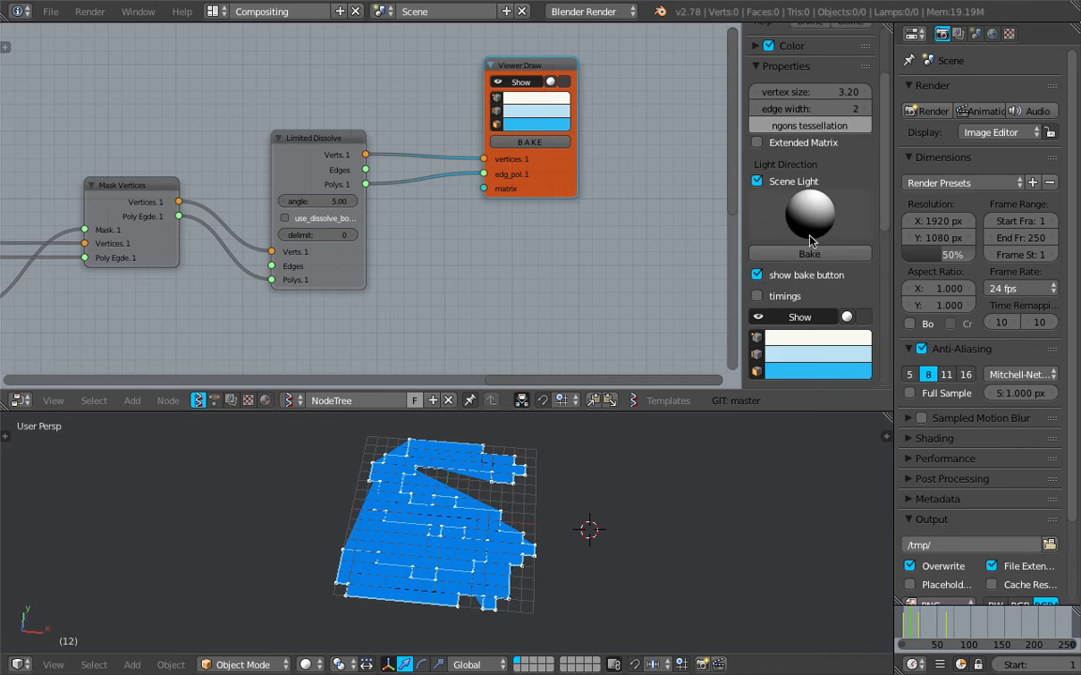
Step: Insert an Offset node between Limited Dissolve and Viewer Draw to inset the S polygons
{"action": "left_click", "coordinate": [809, 124]}
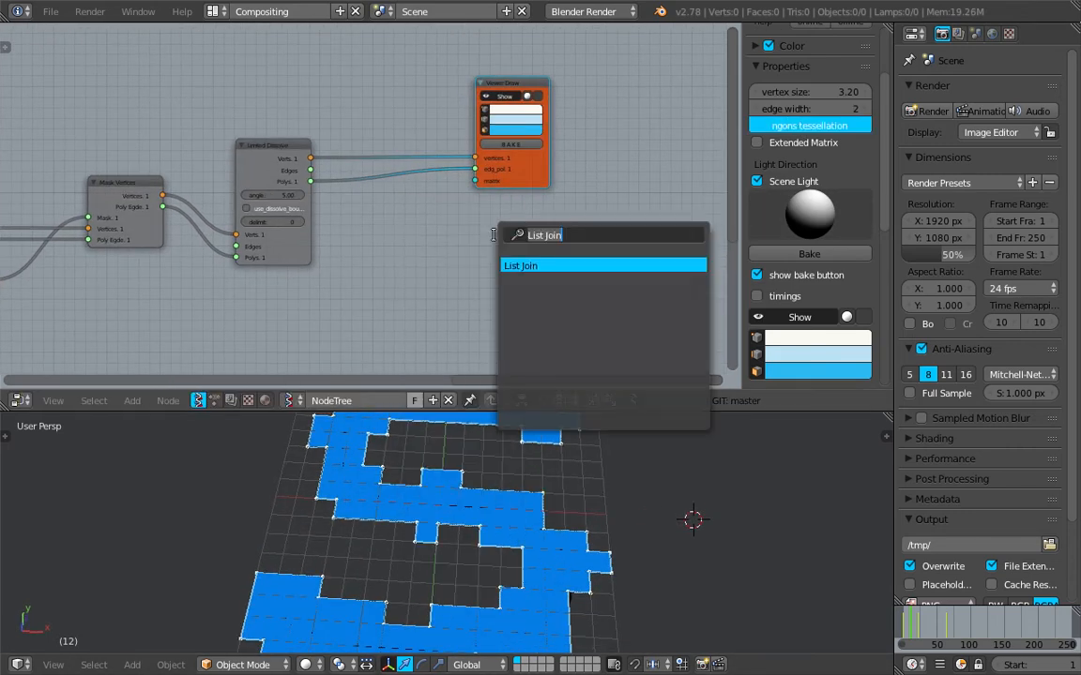
{"action": "type", "text": "off"}
{"action": "type", "text": "extr"}
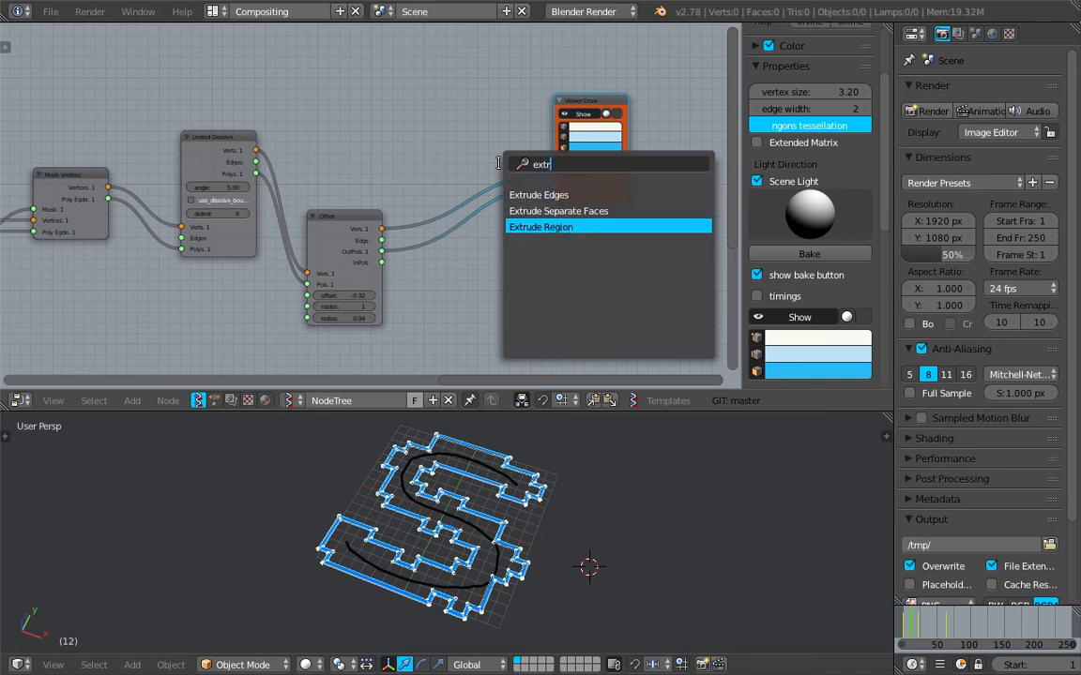
Step: Add an Extrude Region node after Offset with Transform set to Along normal
{"action": "left_click", "coordinate": [540, 227]}
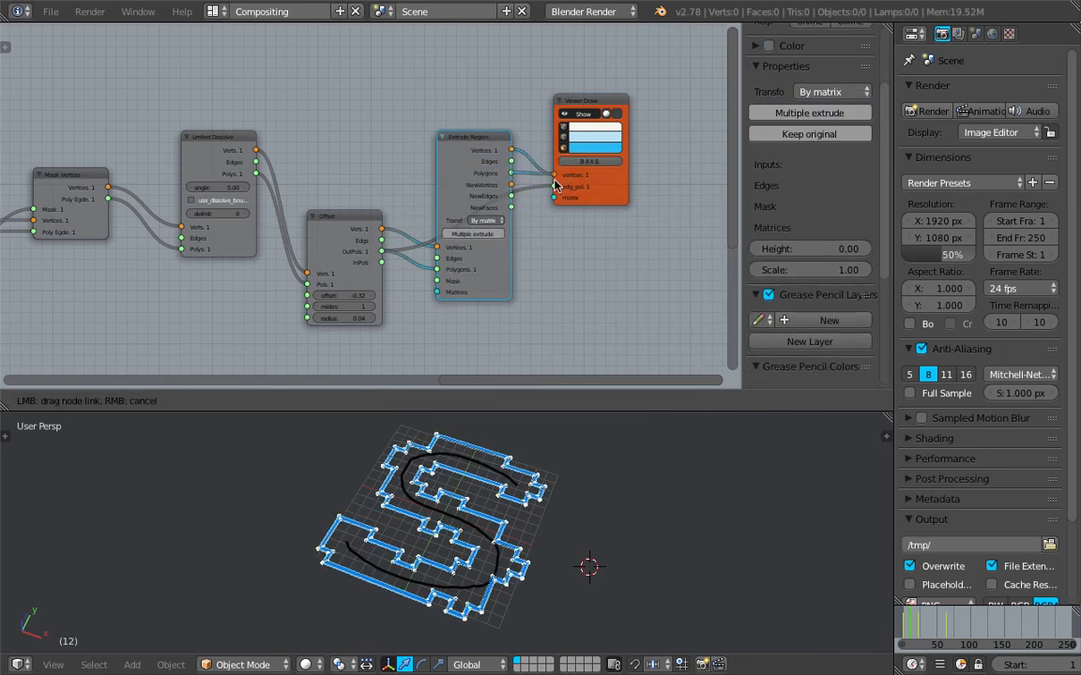
{"action": "left_click", "coordinate": [484, 222]}
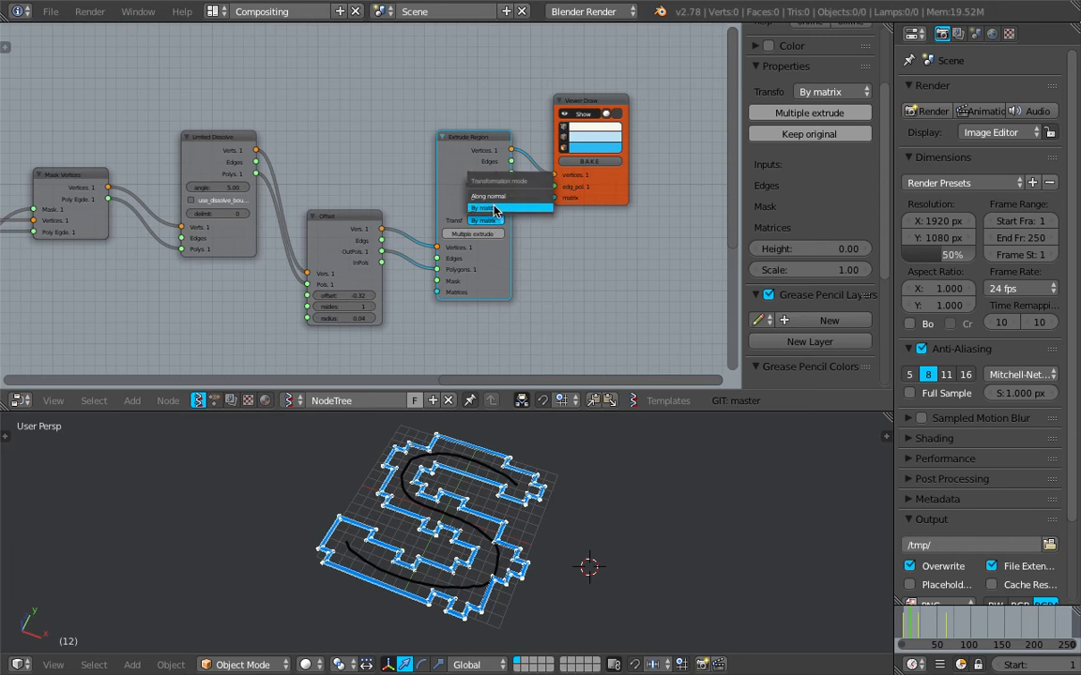
{"action": "left_click", "coordinate": [484, 206]}
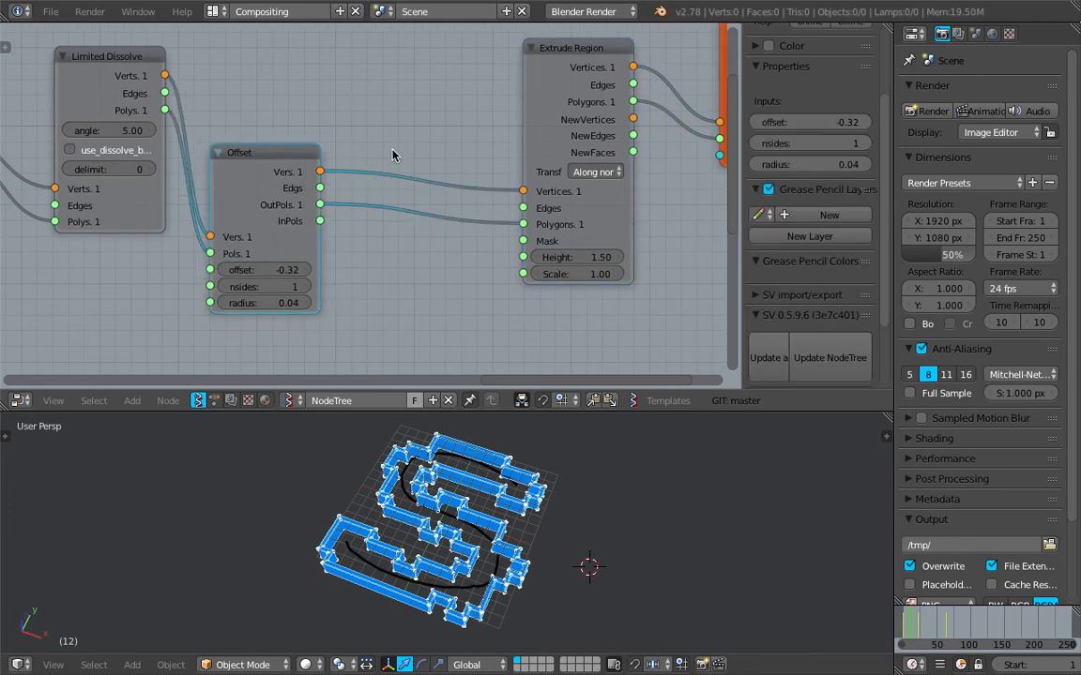
Step: Insert a Flip normals node before Extrude Region and raise the wall height
{"action": "type", "text": "fl"}
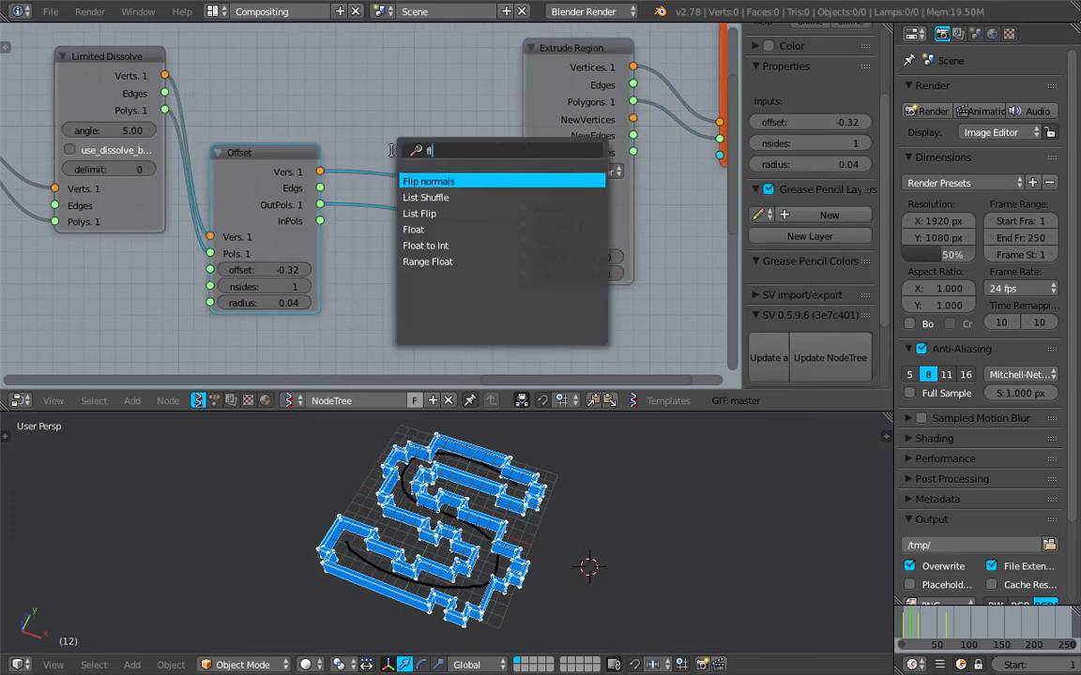
{"action": "left_click", "coordinate": [428, 181]}
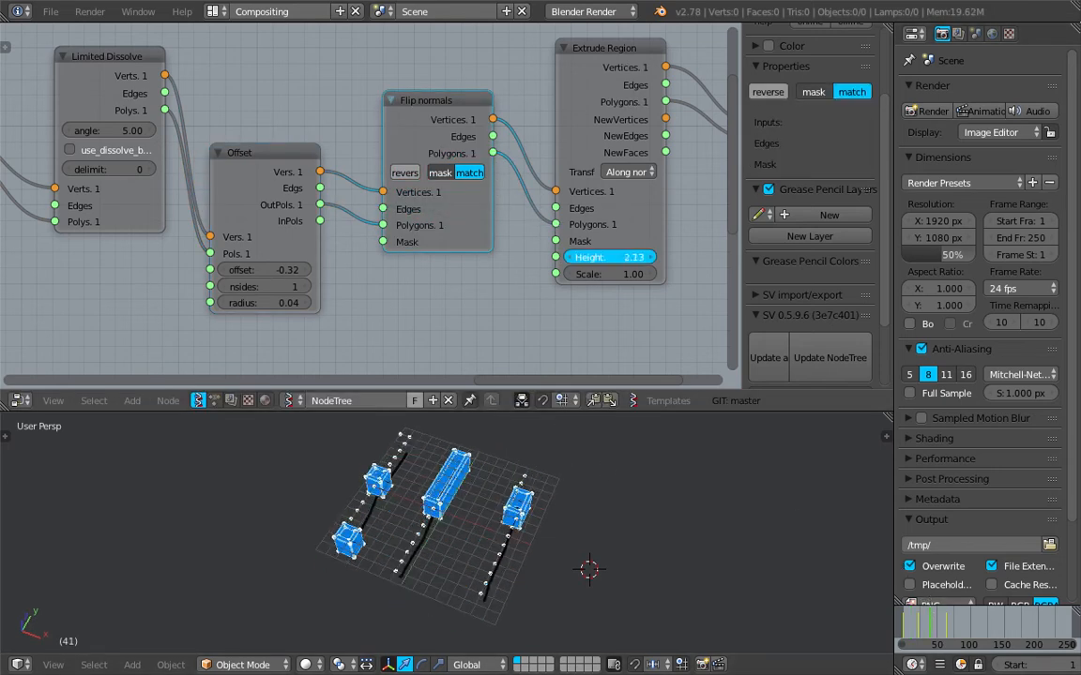
{"action": "left_click_drag", "start_coordinate": [609, 257], "coordinate": [637, 257]}
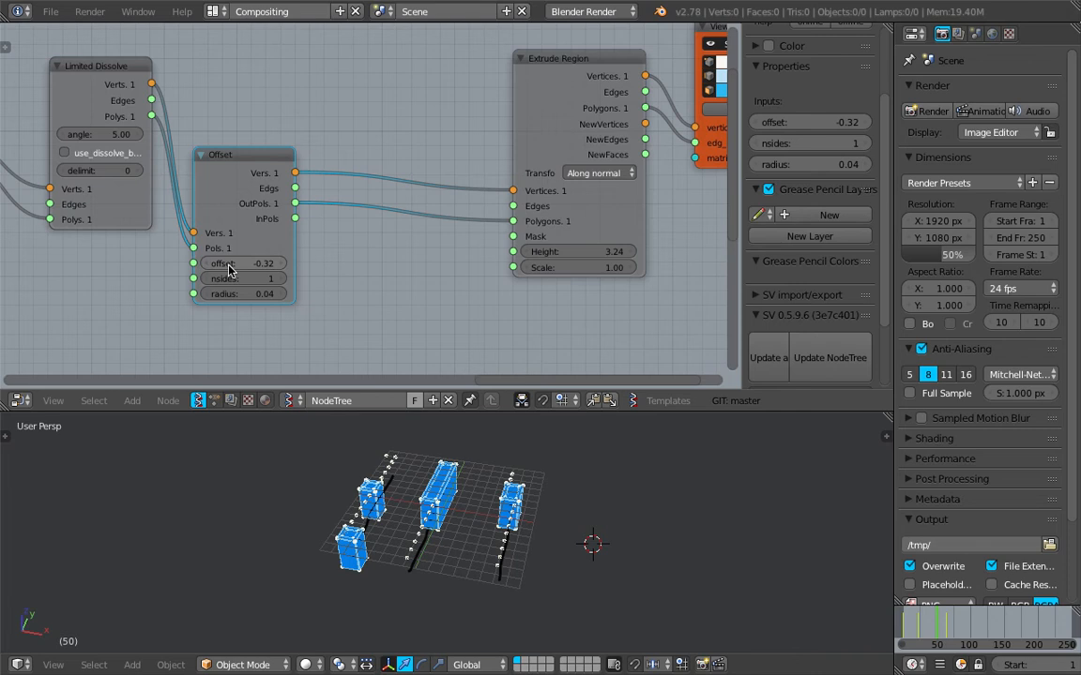
Step: Tune the Offset amount down to a negative value so the walls become thin hollow strips
{"action": "left_click_drag", "start_coordinate": [244, 263], "coordinate": [281, 263]}
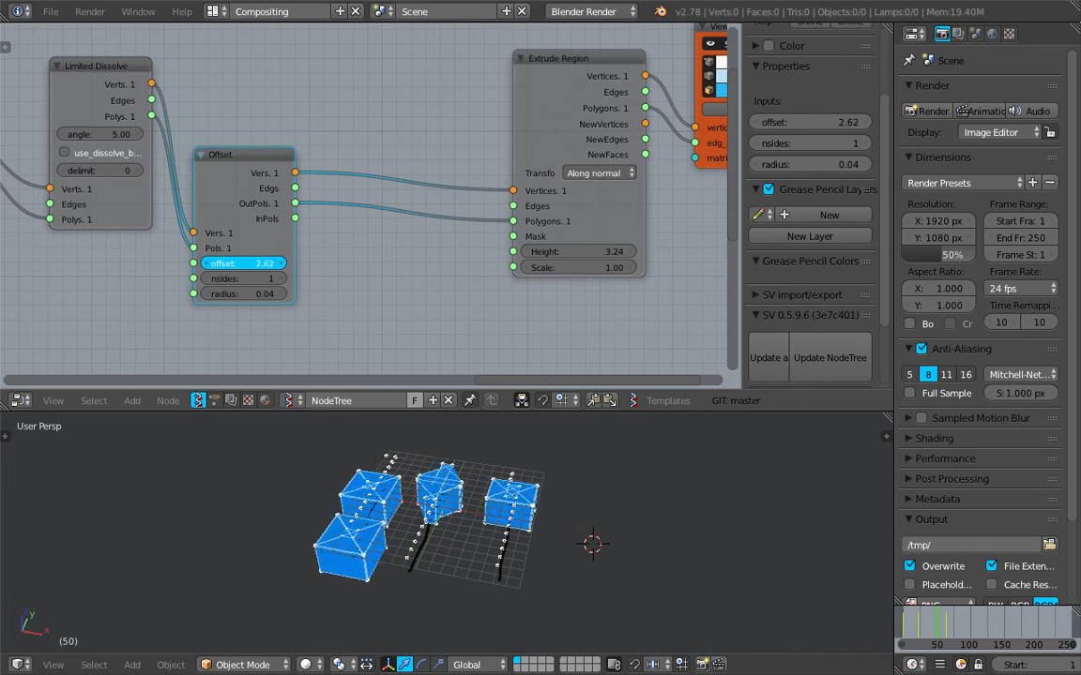
{"action": "left_click_drag", "start_coordinate": [242, 263], "coordinate": [266, 263]}
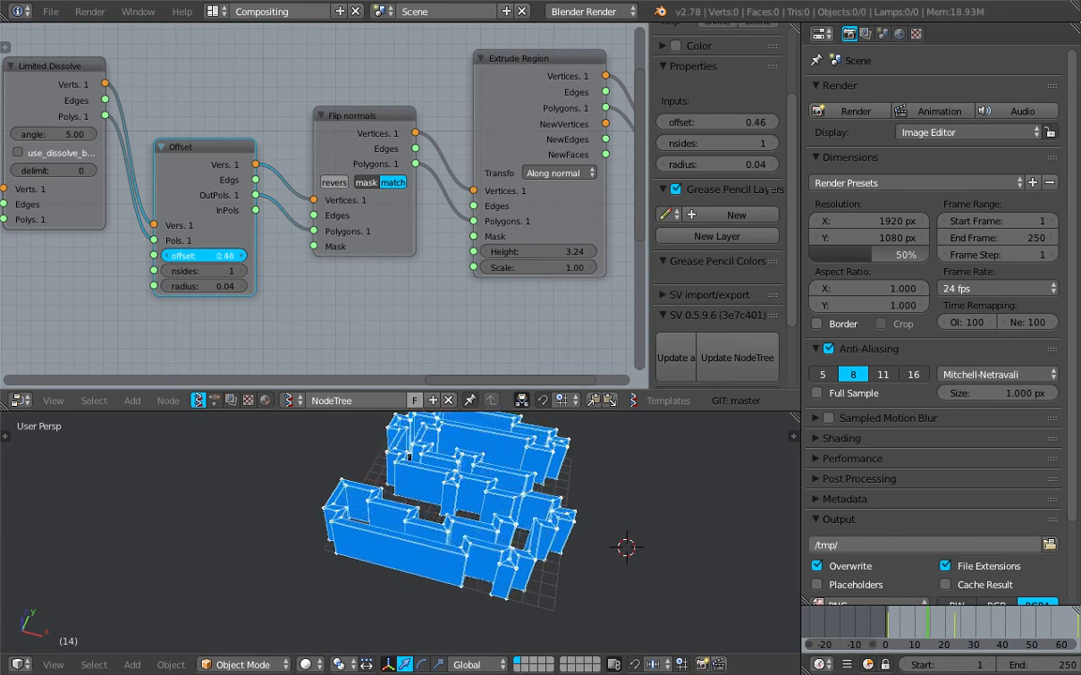
{"action": "left_click_drag", "start_coordinate": [225, 255], "coordinate": [197, 255]}
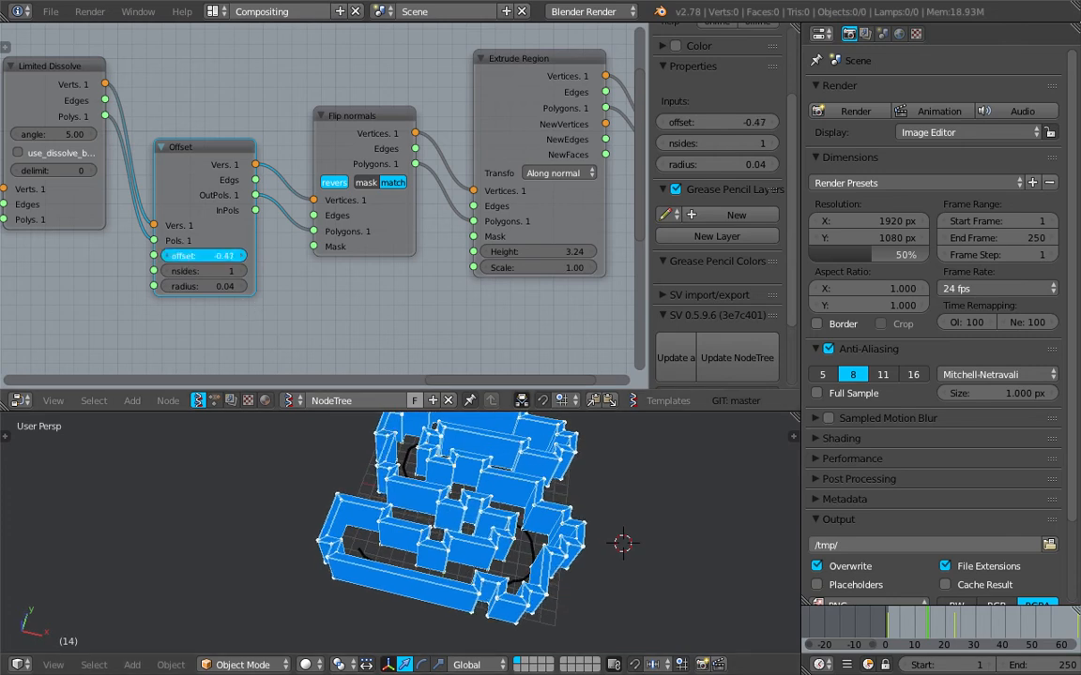
{"action": "left_click_drag", "start_coordinate": [202, 255], "coordinate": [216, 256]}
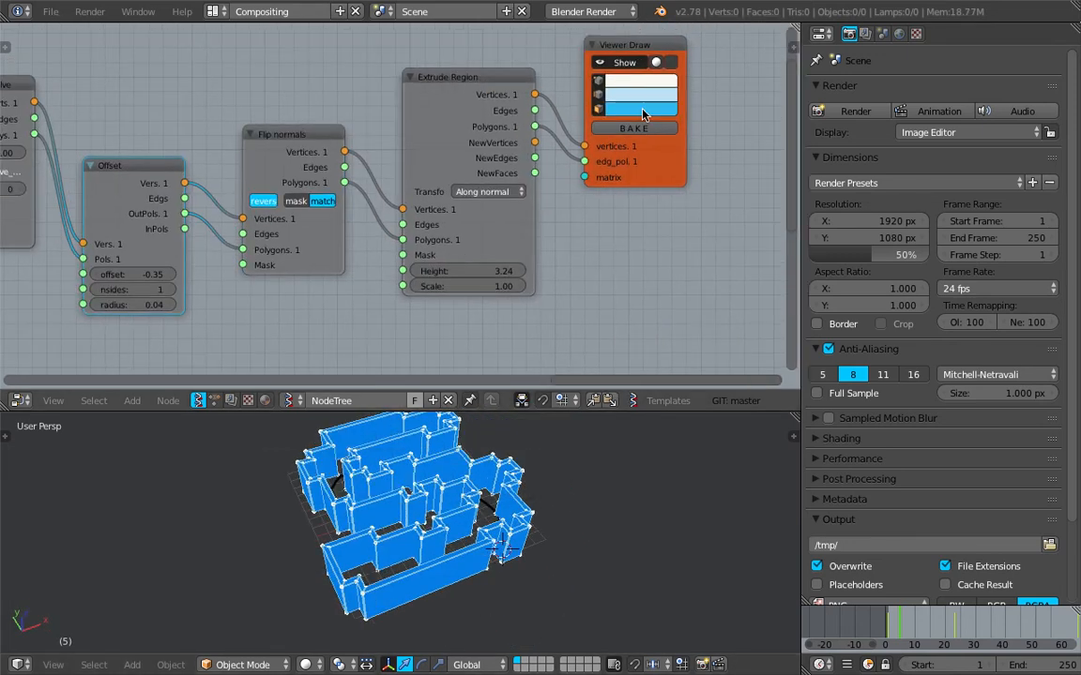
Step: Draw the floor in a second Viewer Draw with its own colour and enable Ambient Occlusion
{"action": "left_click", "coordinate": [638, 113]}
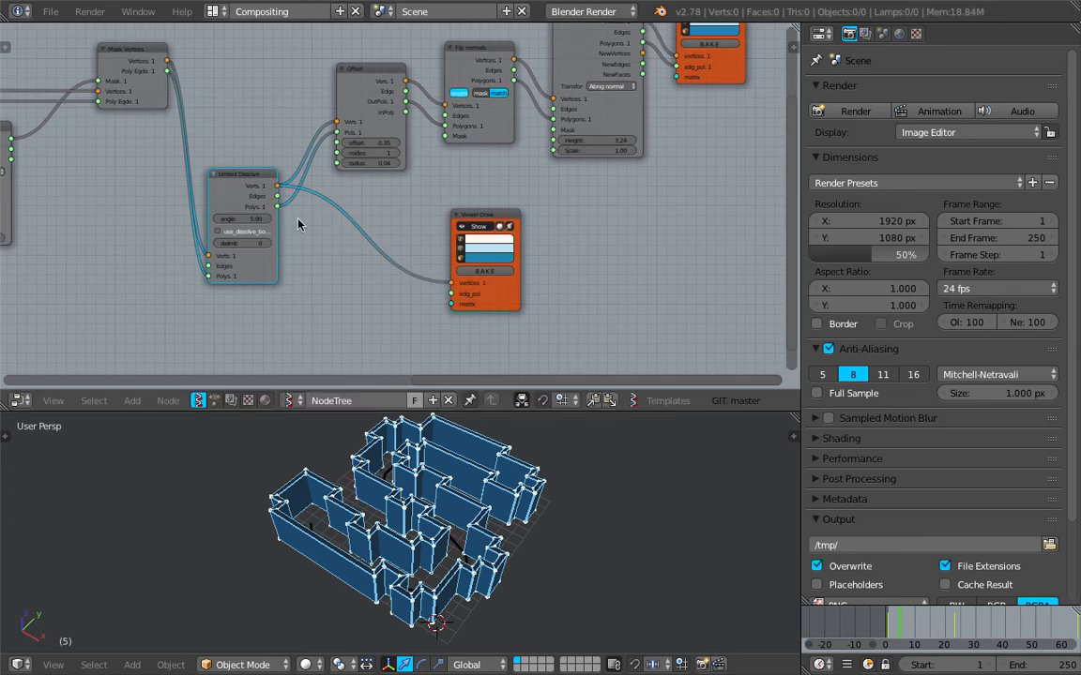
{"action": "left_click", "coordinate": [484, 242]}
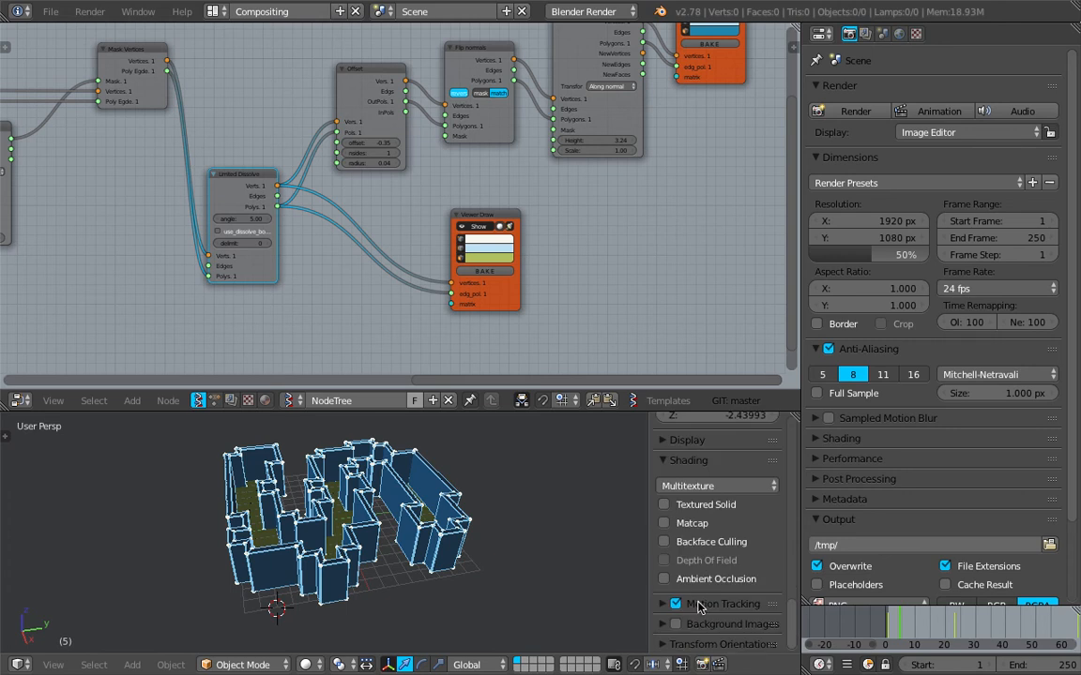
{"action": "left_click", "coordinate": [664, 578]}
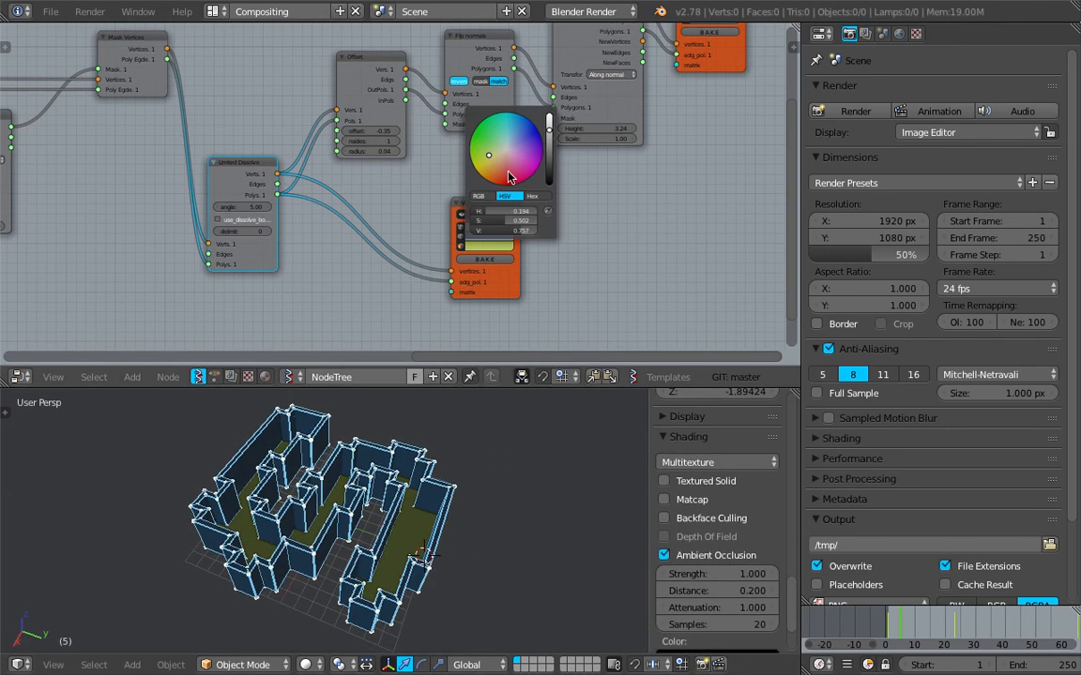
{"action": "left_click", "coordinate": [507, 139]}
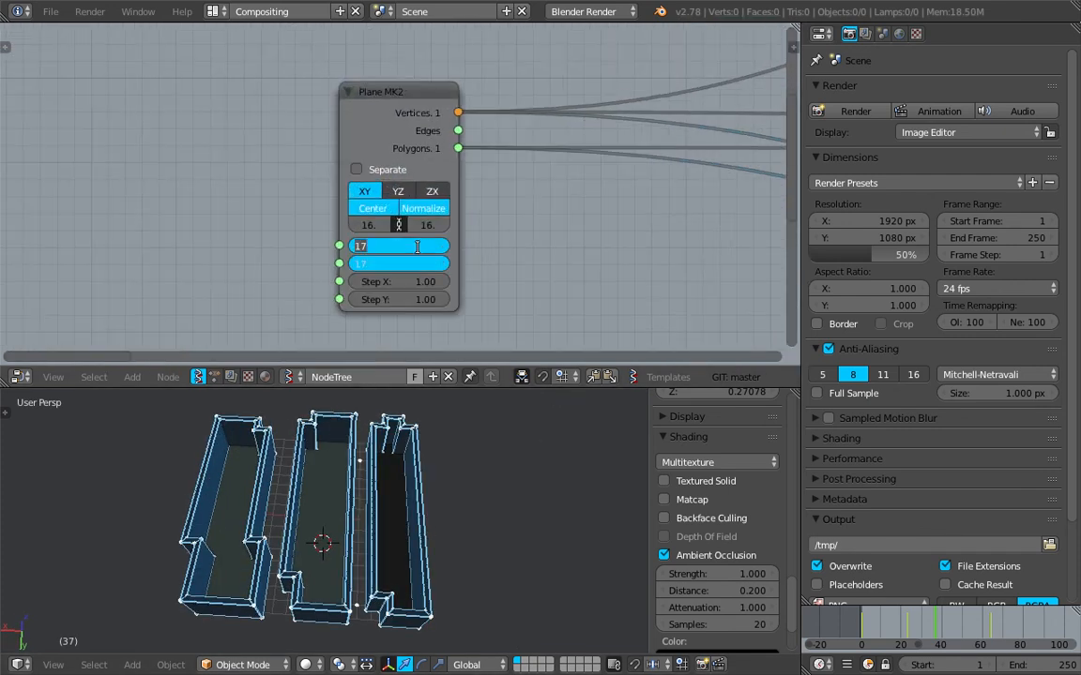
Step: Change the Plane MK2 grid size so the walls regenerate at the new dimensions
{"action": "left_click_drag", "start_coordinate": [360, 244], "coordinate": [420, 251]}
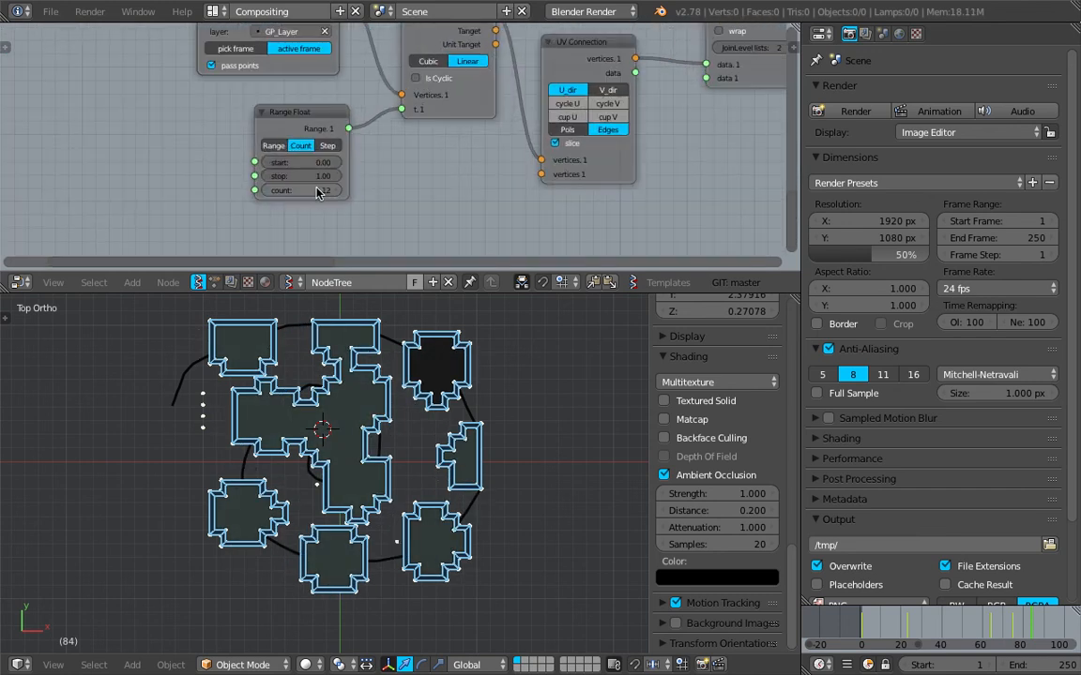
Step: Raise the Range Float count for stroke sampling to build the concentric corridor layout
{"action": "left_click", "coordinate": [300, 192]}
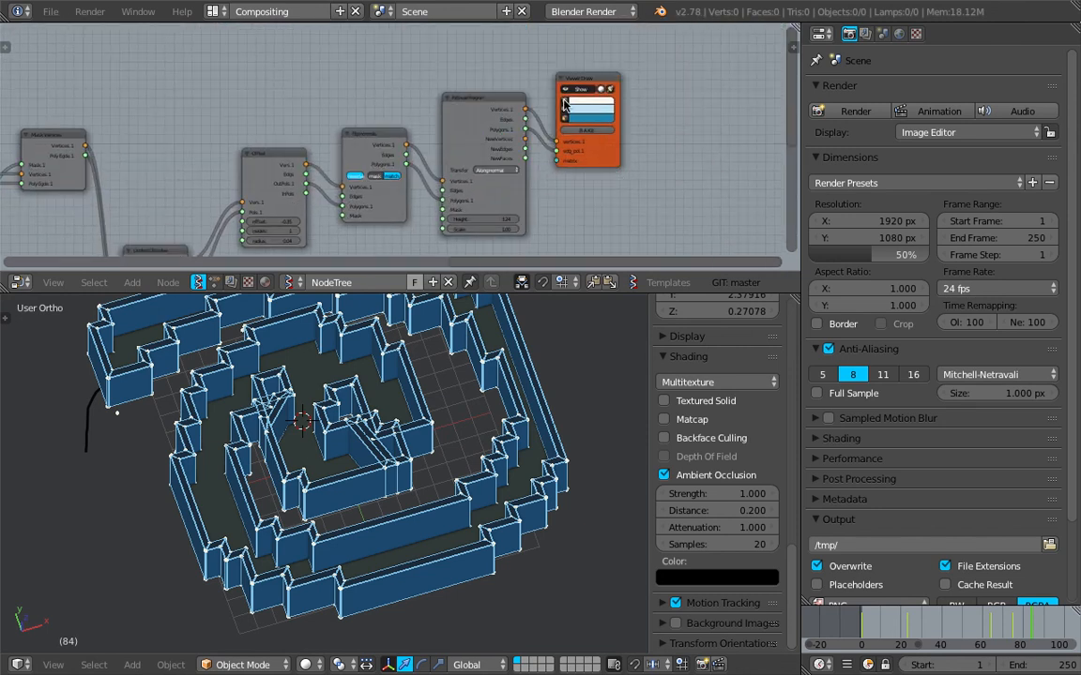
{"action": "left_click", "coordinate": [53, 664]}
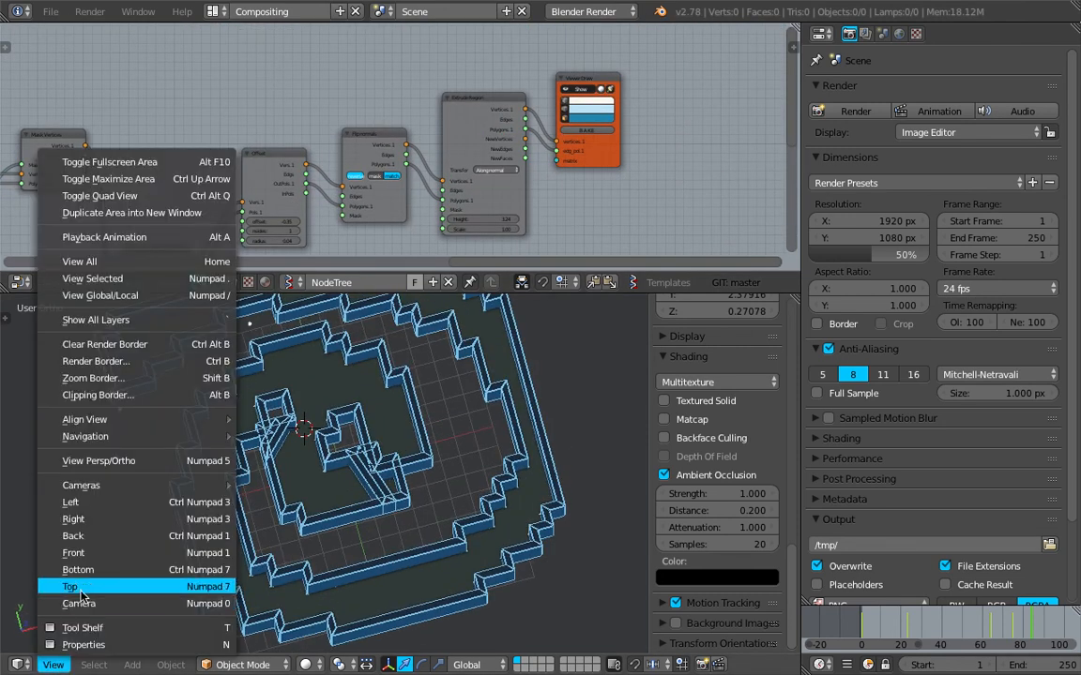
Step: Switch to Top view, redraw the strokes and update the mask to get one walled room
{"action": "left_click", "coordinate": [69, 586]}
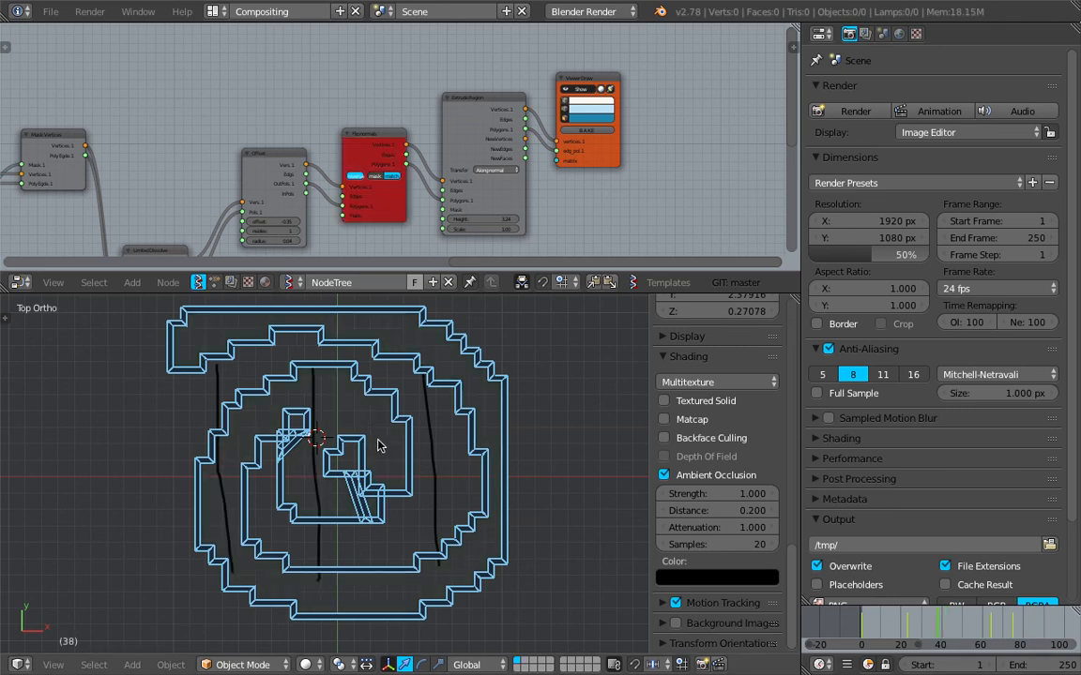
{"action": "mouse_move", "coordinate": [317, 428]}
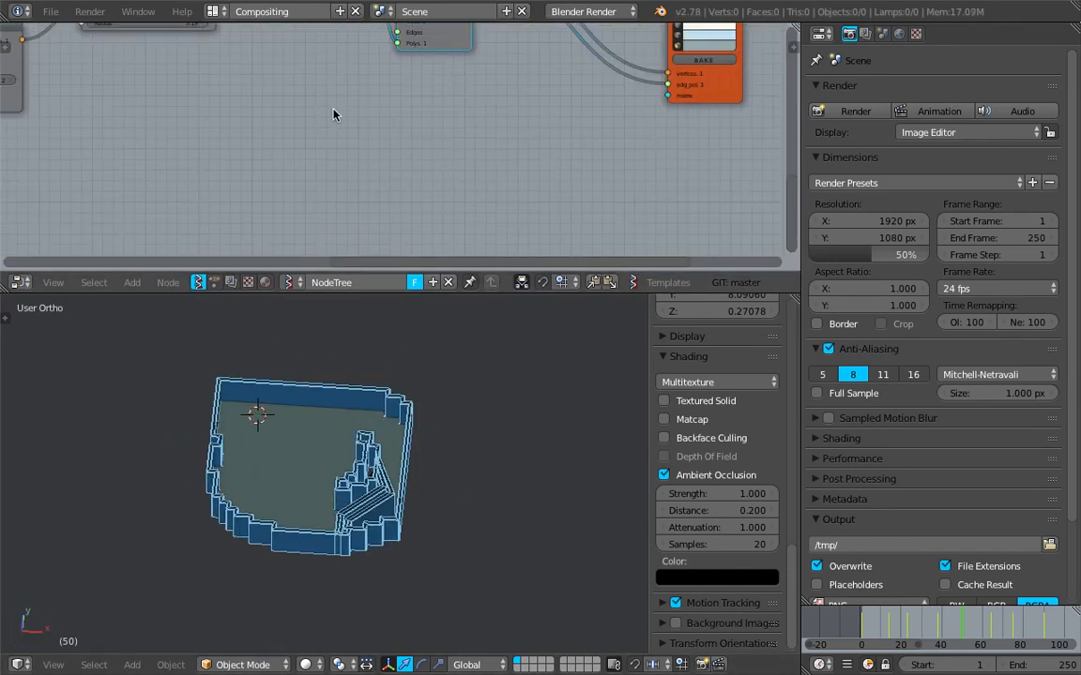
{"action": "type", "text": "mask"}
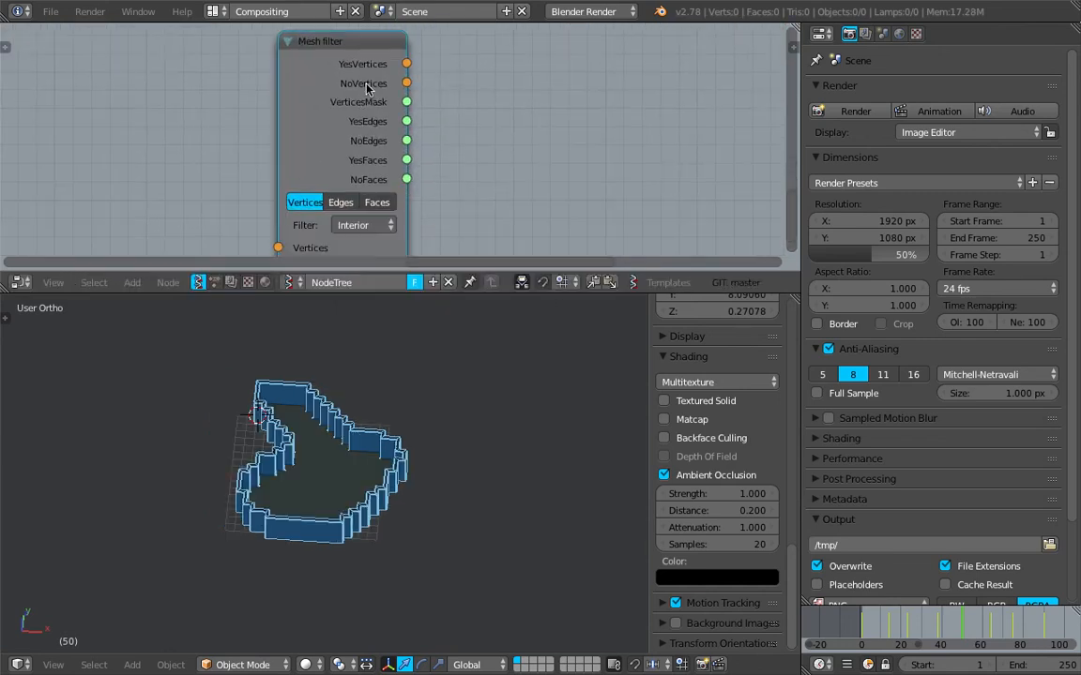
Step: Set the Sverchok Mask filter mode to Boundary so the walls outline only the floor's edge
{"action": "left_click", "coordinate": [364, 225]}
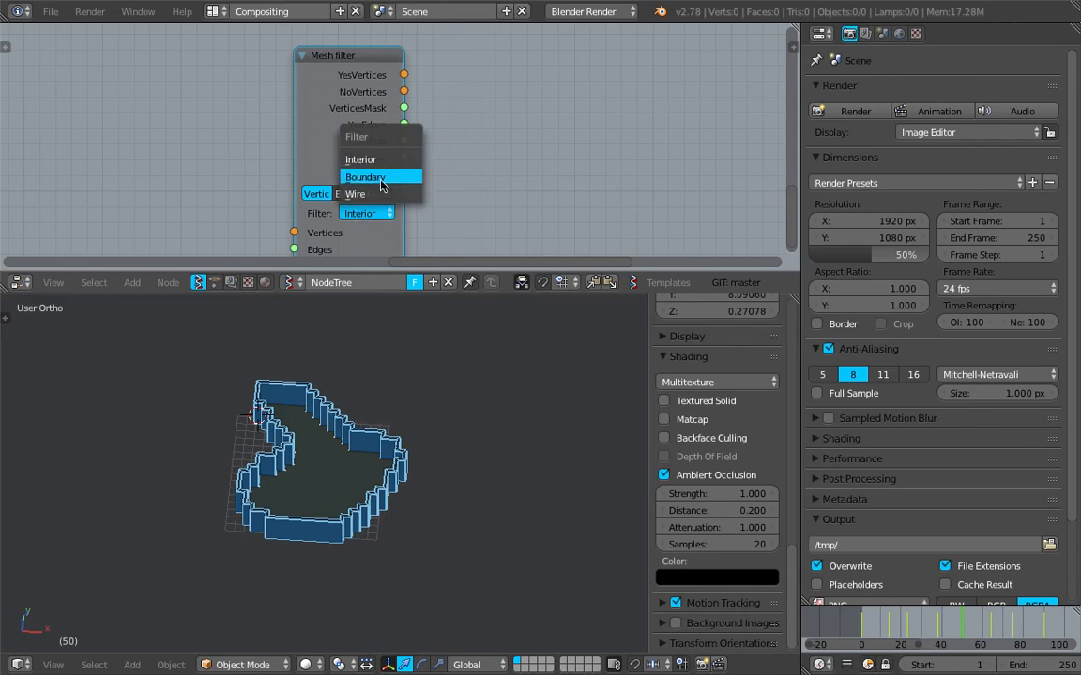
{"action": "left_click", "coordinate": [360, 159]}
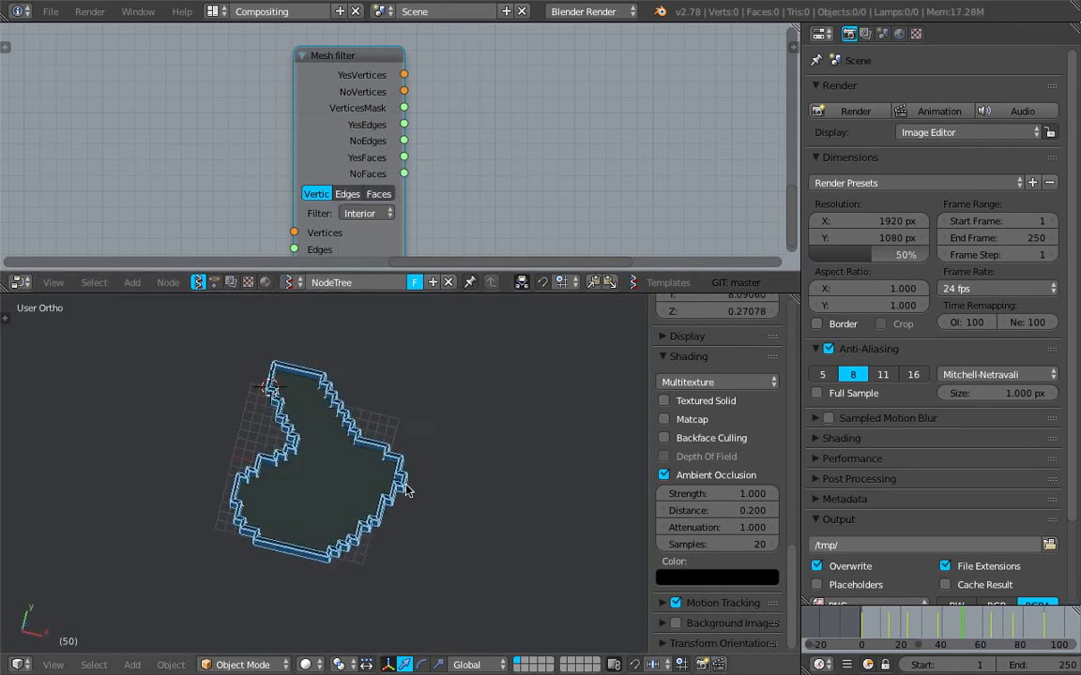